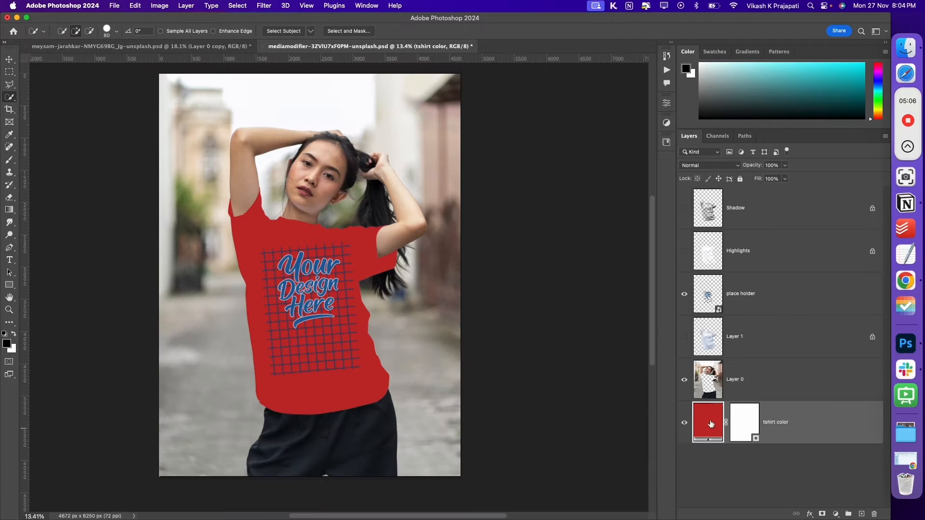
- Scroll through the Unsplash 'tshirt' photo results to pick a T-shirt model
{"action": "double_click", "coordinate": [708, 422]}
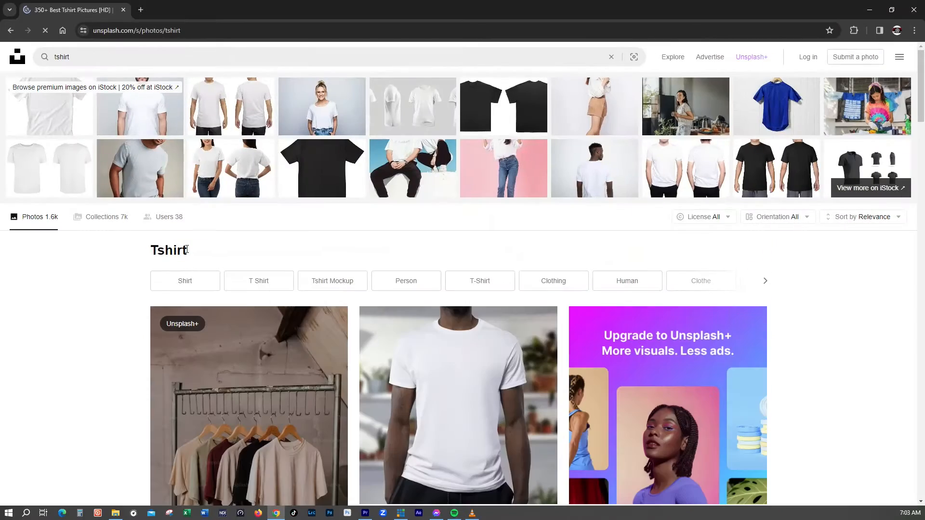
{"action": "scroll", "scroll_direction": "down", "scroll_amount": 3}
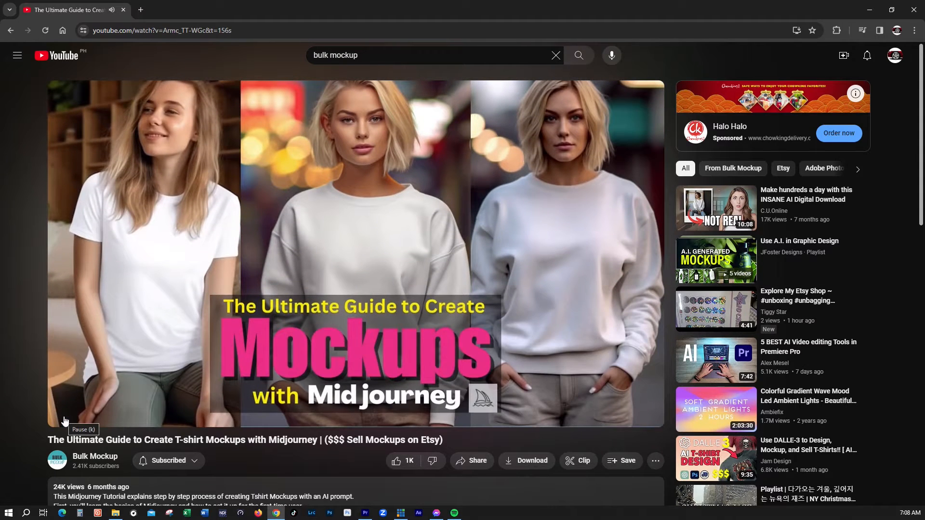
{"action": "mouse_move", "coordinate": [39, 434]}
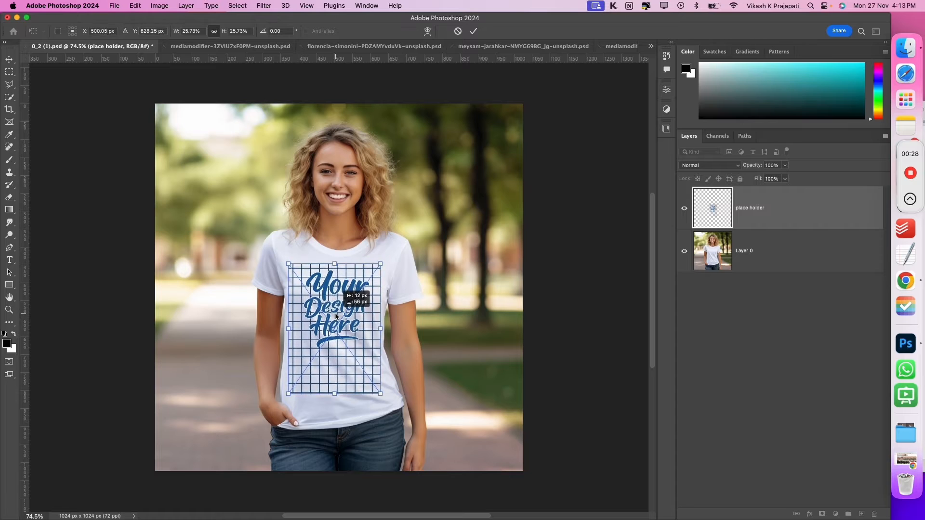
- Shrink the 'Your Design Here' placeholder onto the woman's shirt chest
{"action": "left_click_drag", "start_coordinate": [333, 329], "coordinate": [339, 332]}
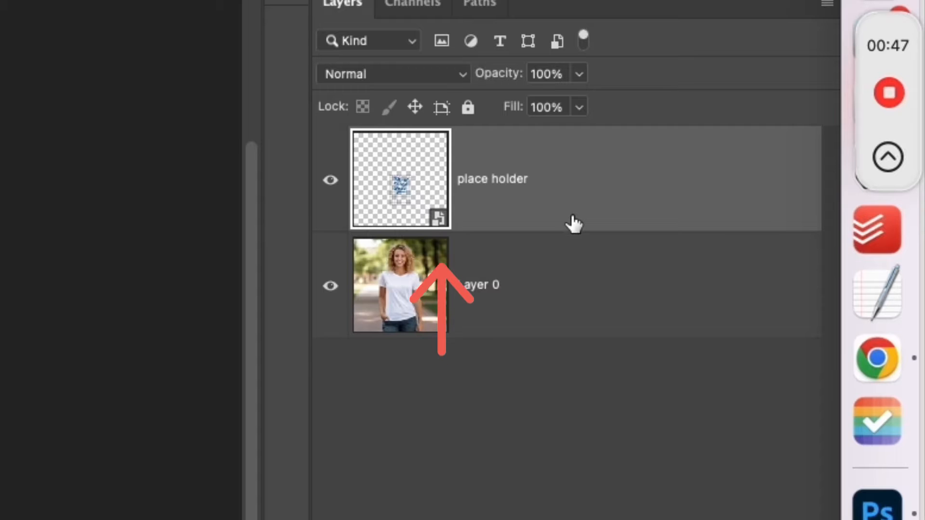
{"action": "mouse_move", "coordinate": [432, 226]}
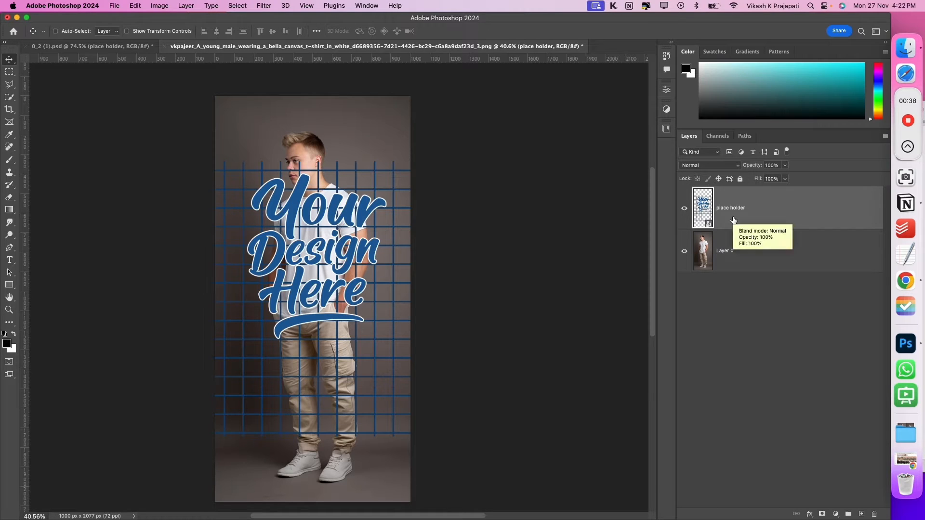
- Free Transform the oversized placeholder down to fit the man's shirt chest
{"action": "key", "text": "cmd+t"}
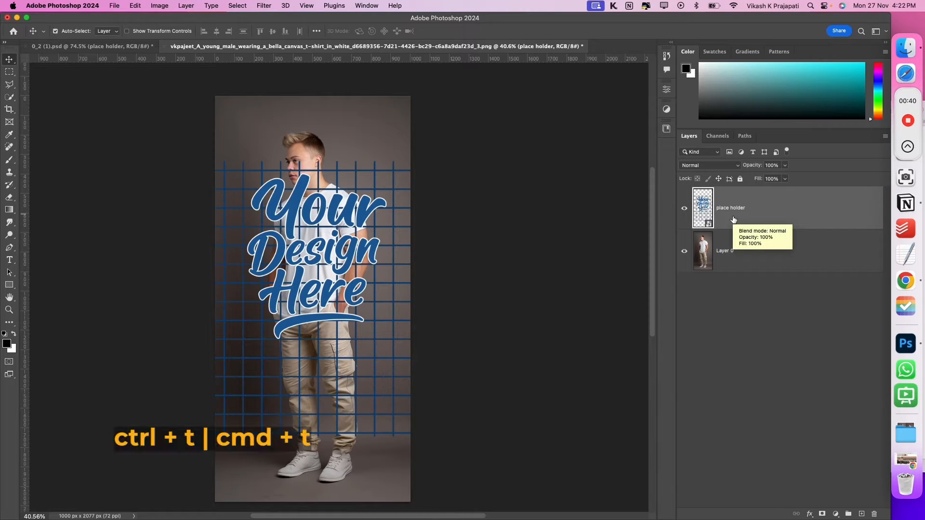
{"action": "key", "text": "cmd+t"}
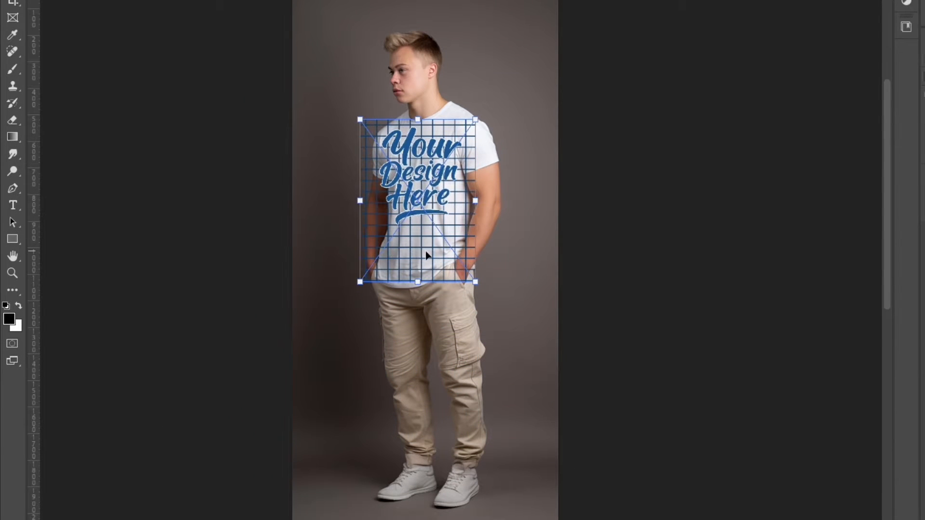
{"action": "scroll", "scroll_direction": "down", "scroll_amount": 3}
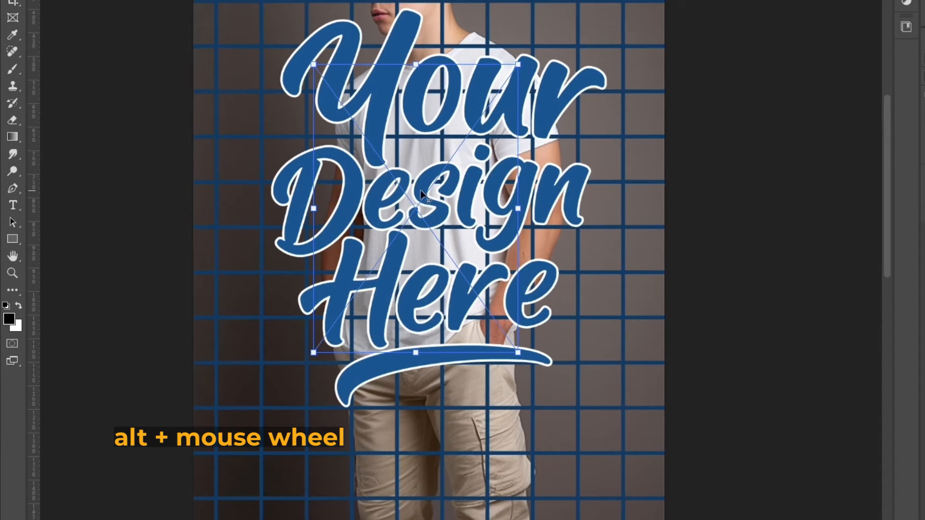
{"action": "scroll", "scroll_direction": "down", "scroll_amount": 3}
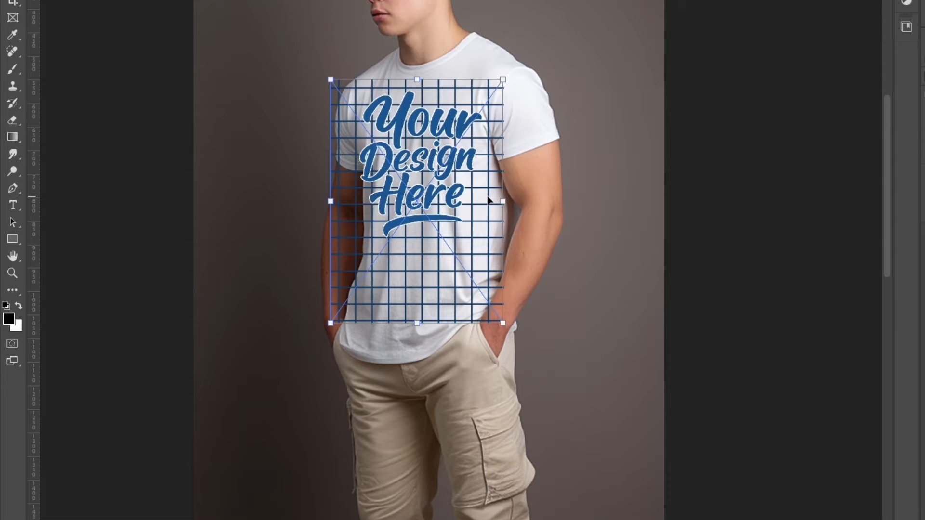
{"action": "mouse_move", "coordinate": [425, 146]}
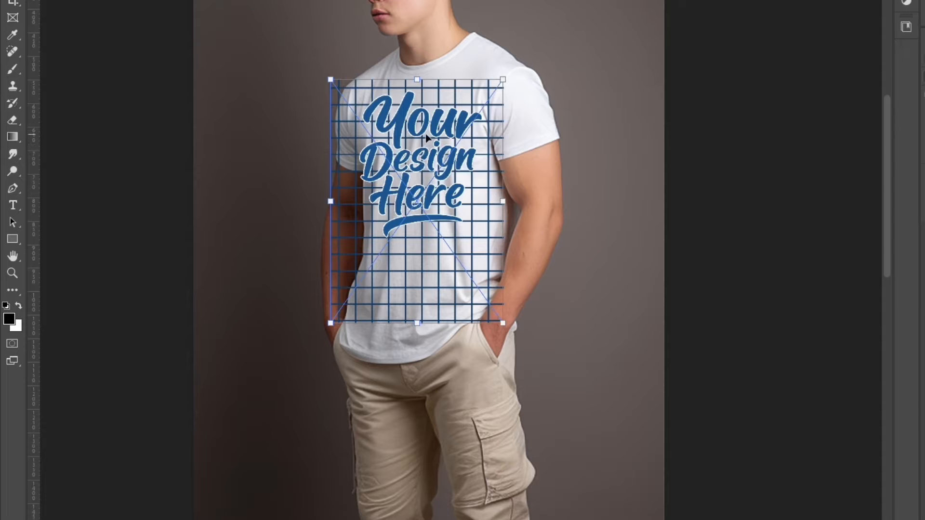
- Distort the placeholder's corners to match the angle of the man's torso
{"action": "right_click", "coordinate": [427, 138]}
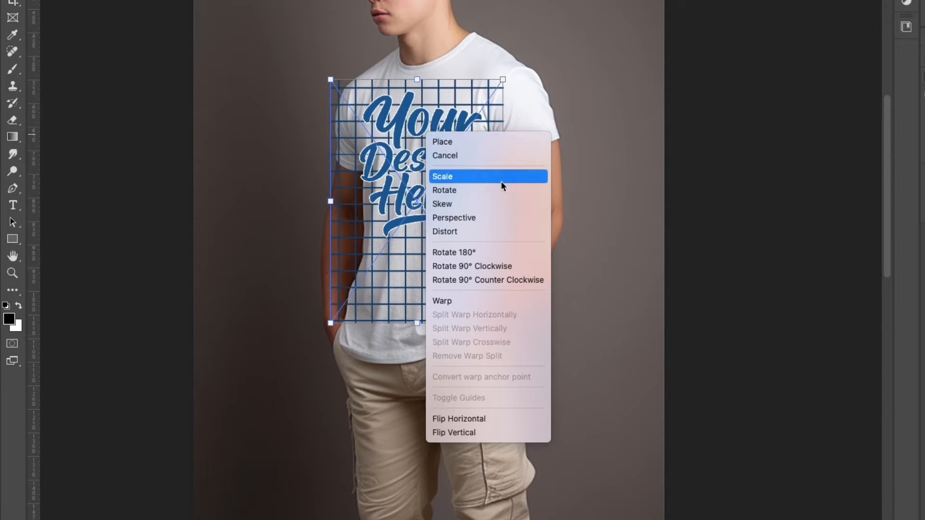
{"action": "mouse_move", "coordinate": [467, 232]}
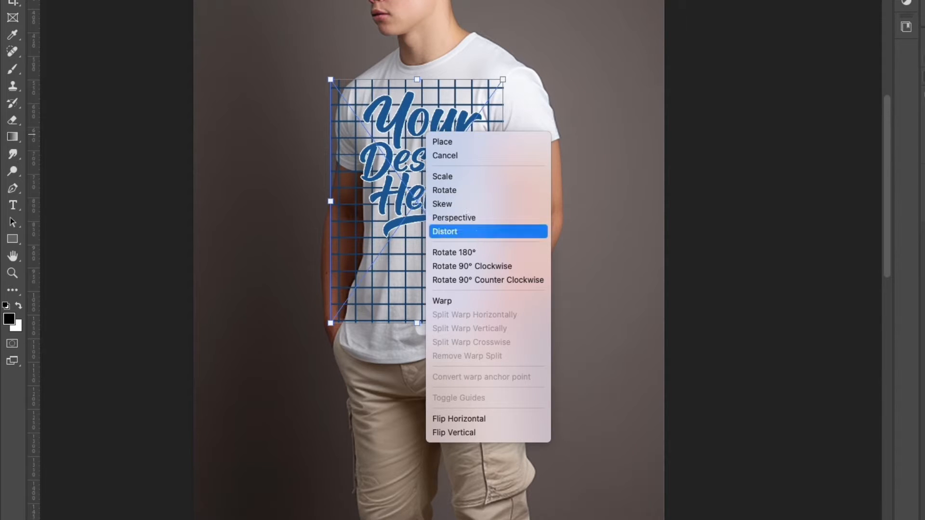
{"action": "mouse_move", "coordinate": [482, 222]}
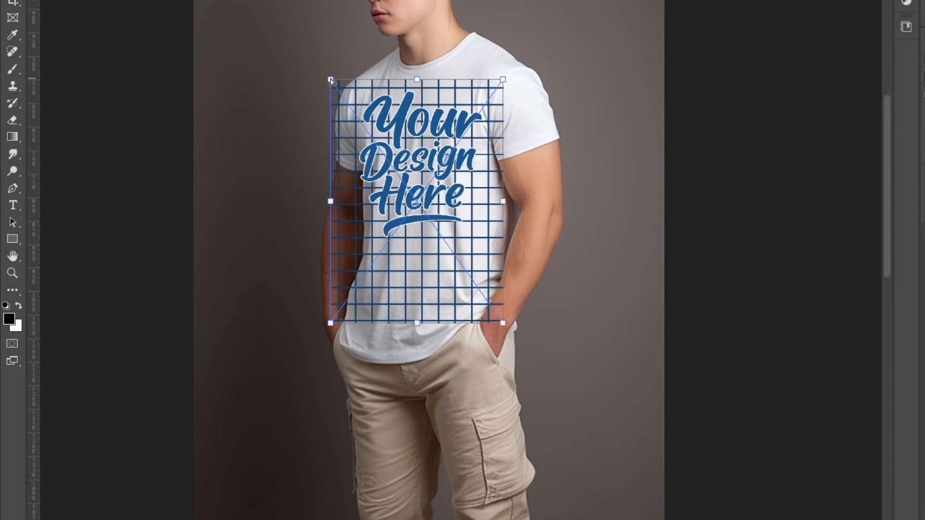
{"action": "left_click_drag", "start_coordinate": [330, 80], "coordinate": [330, 97]}
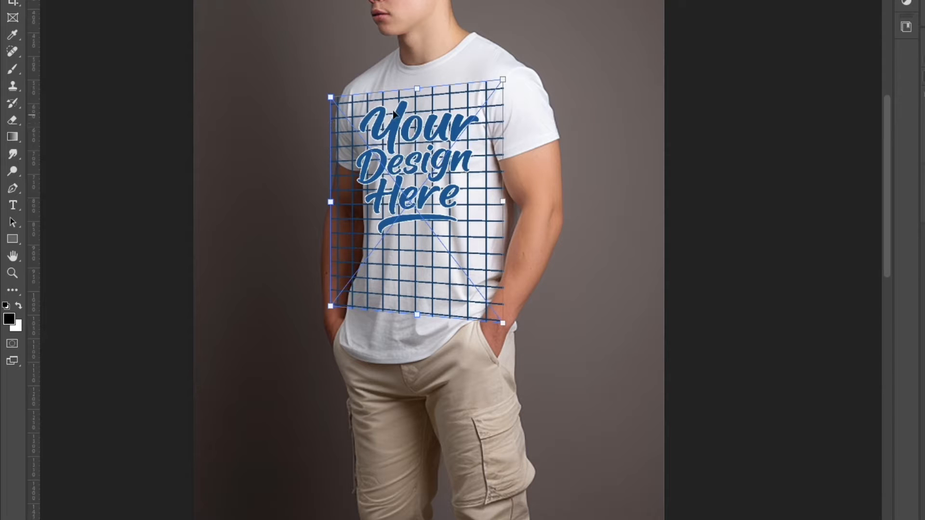
{"action": "mouse_move", "coordinate": [504, 84]}
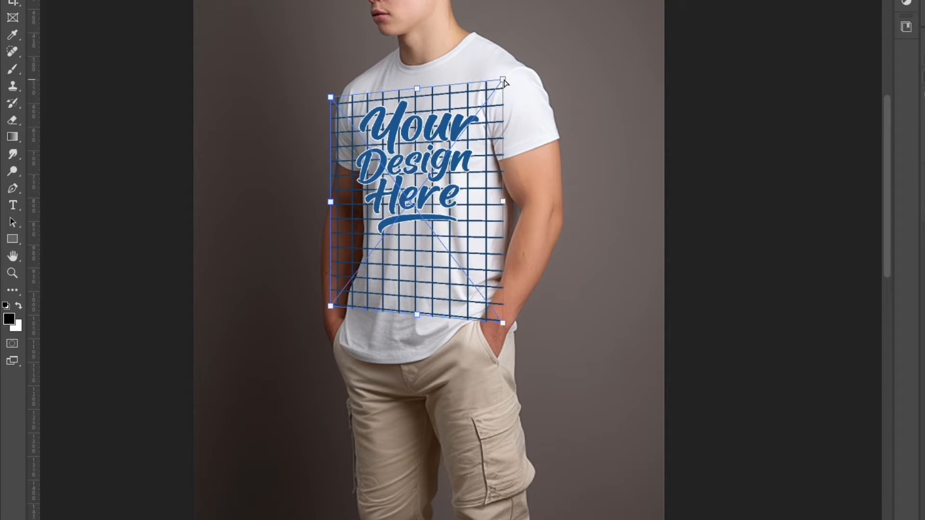
{"action": "left_click_drag", "start_coordinate": [505, 81], "coordinate": [503, 81]}
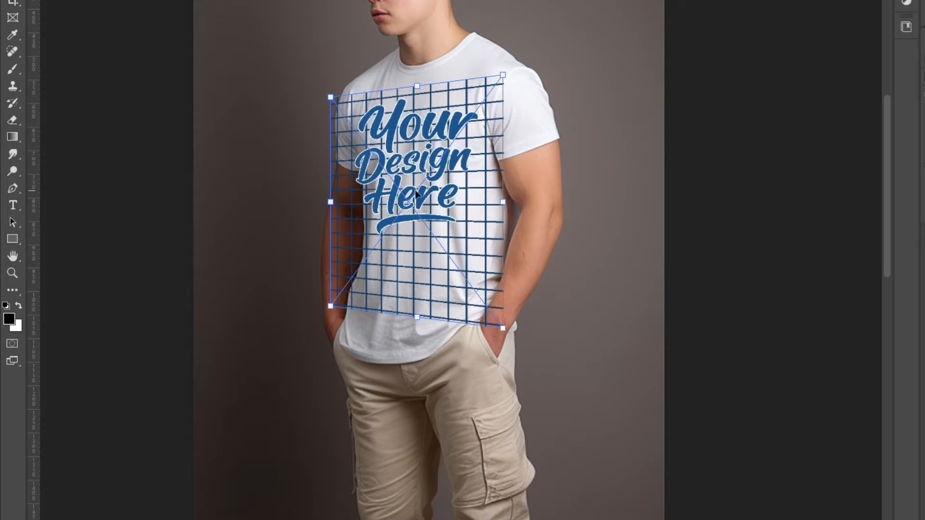
{"action": "left_click_drag", "start_coordinate": [413, 200], "coordinate": [434, 205]}
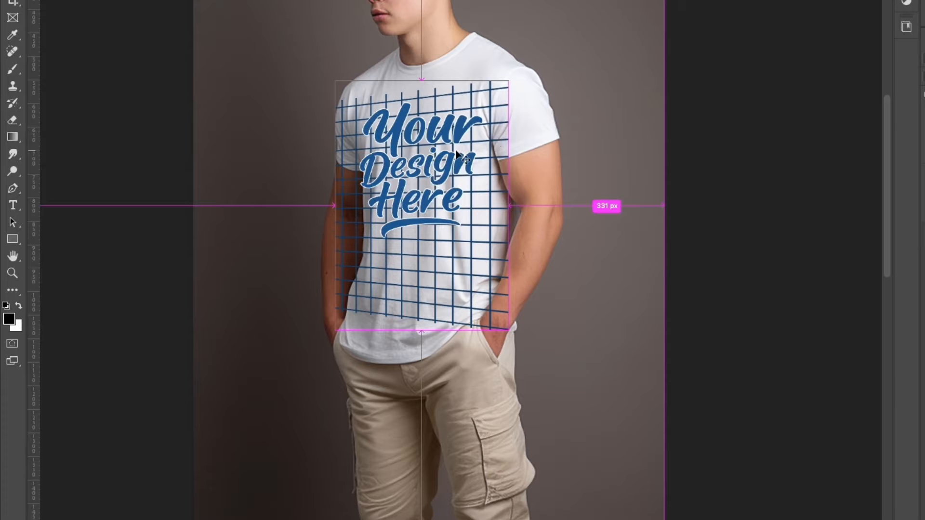
- Shrink and tilt the placeholder higher onto the man's upper chest
{"action": "key", "text": "ctrl+t"}
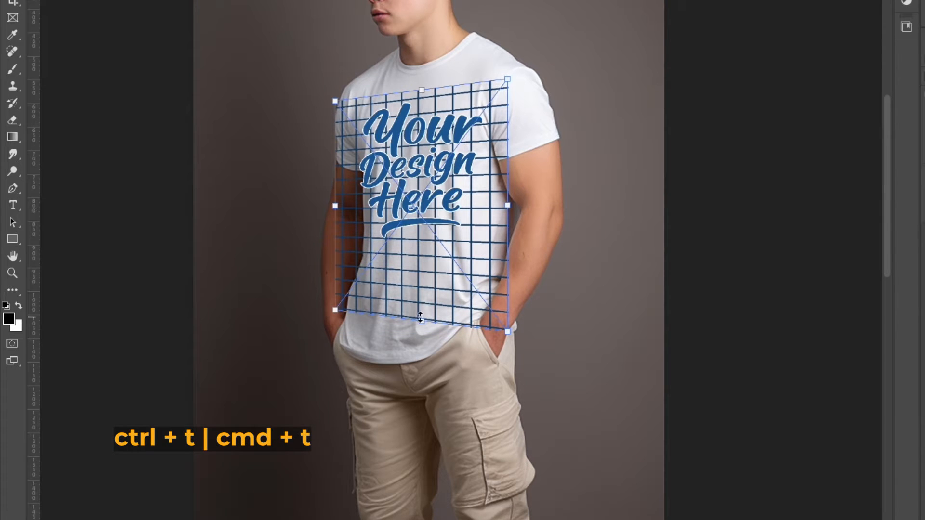
{"action": "left_click_drag", "start_coordinate": [506, 332], "coordinate": [483, 274]}
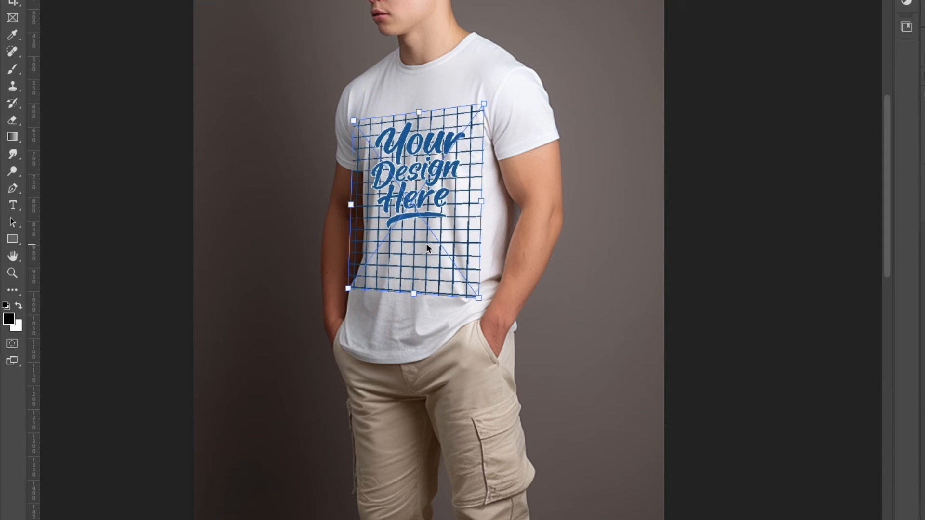
{"action": "mouse_move", "coordinate": [412, 269]}
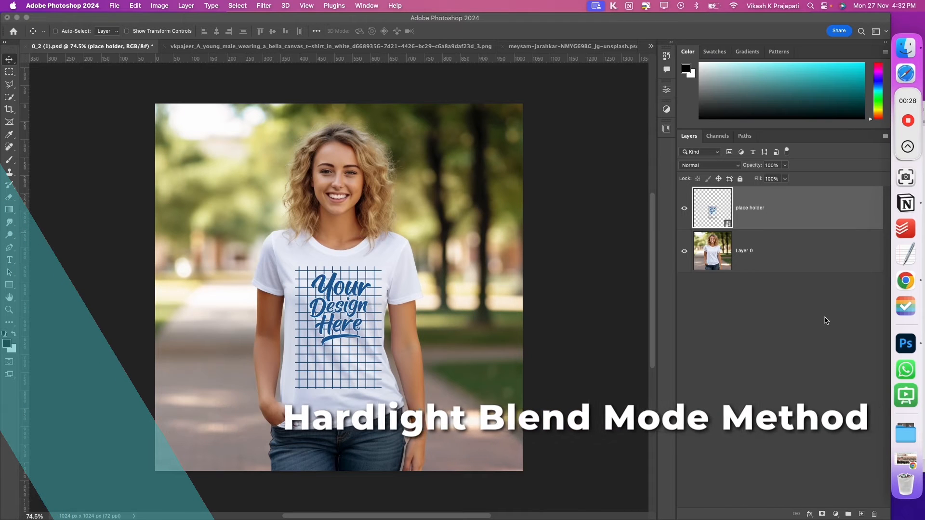
{"action": "mouse_move", "coordinate": [756, 262]}
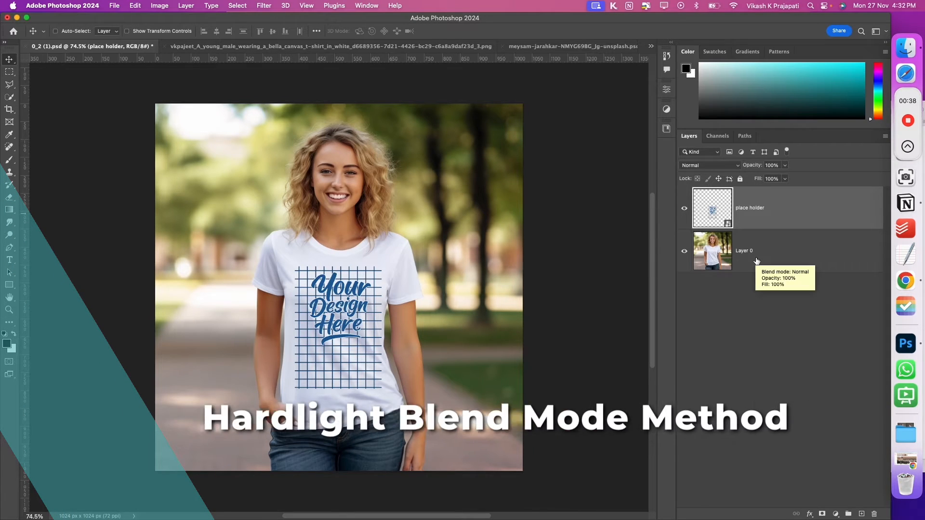
- Duplicate Layer 0 on the woman's mockup to create Layer 0 copy
{"action": "left_click", "coordinate": [757, 251]}
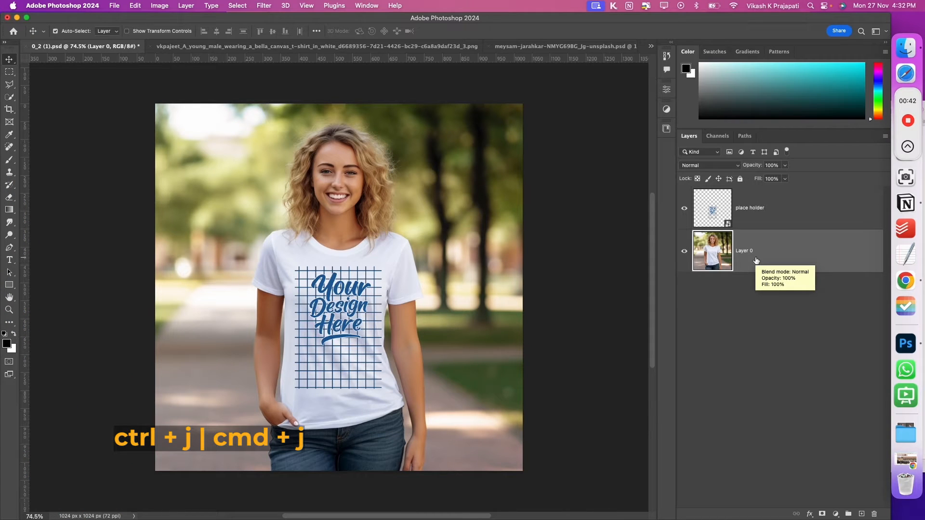
{"action": "key", "text": "cmd+j"}
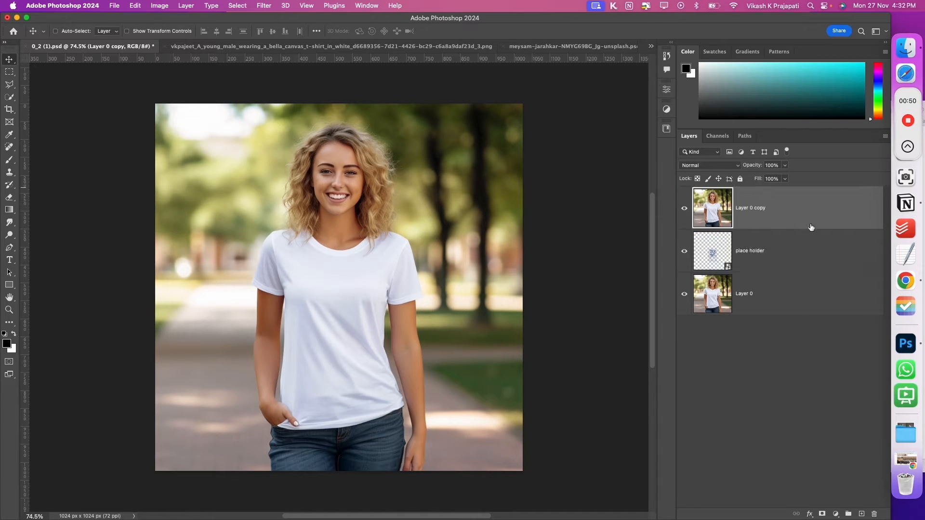
{"action": "mouse_move", "coordinate": [306, 135]}
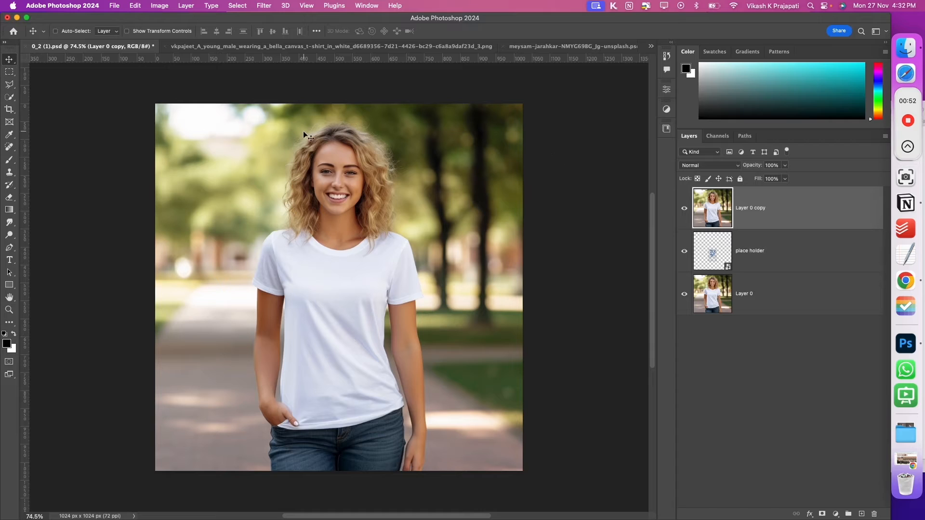
- Make Layer 0 copy black-and-white, set Hard Light, and clip it to the placeholder
{"action": "left_click", "coordinate": [159, 5]}
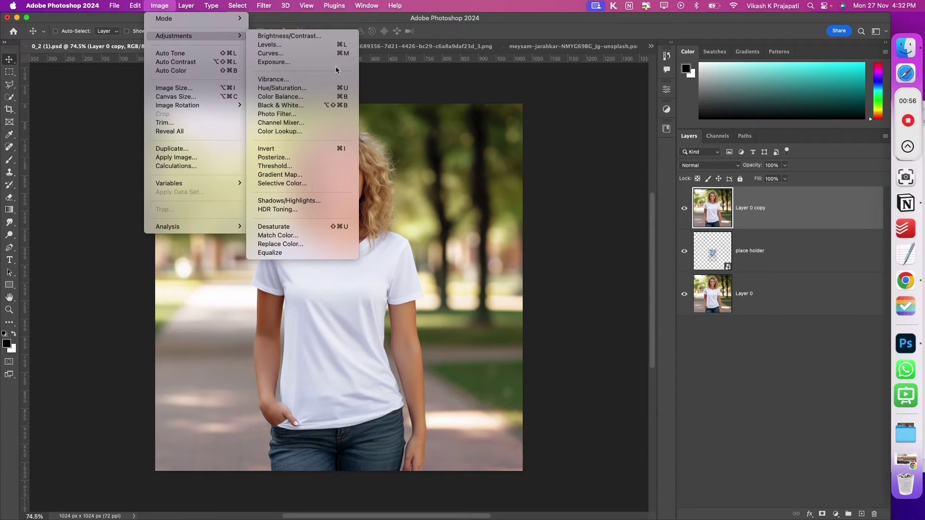
{"action": "mouse_move", "coordinate": [295, 225]}
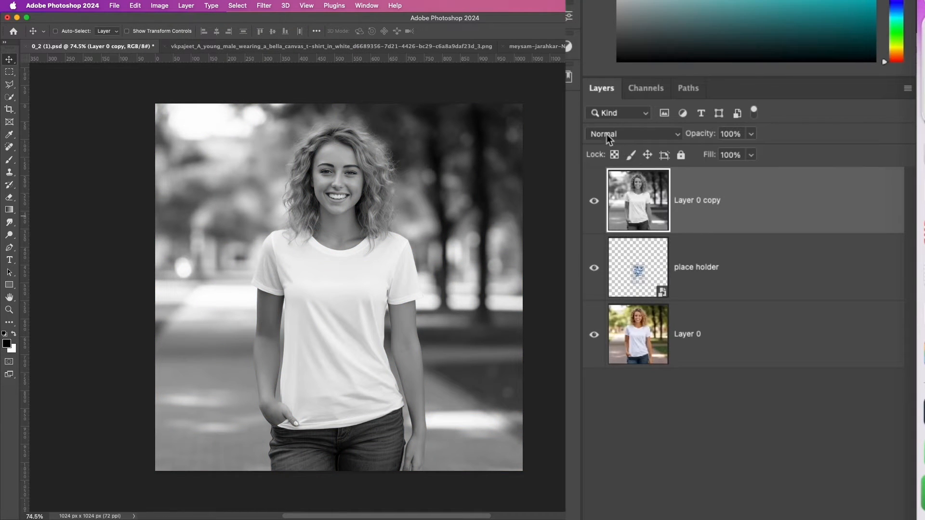
{"action": "left_click", "coordinate": [626, 134]}
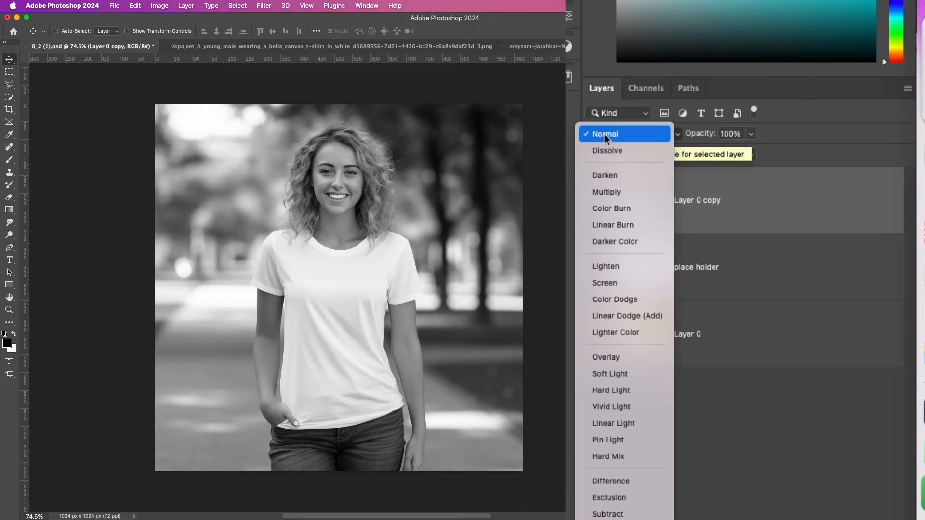
{"action": "mouse_move", "coordinate": [629, 215]}
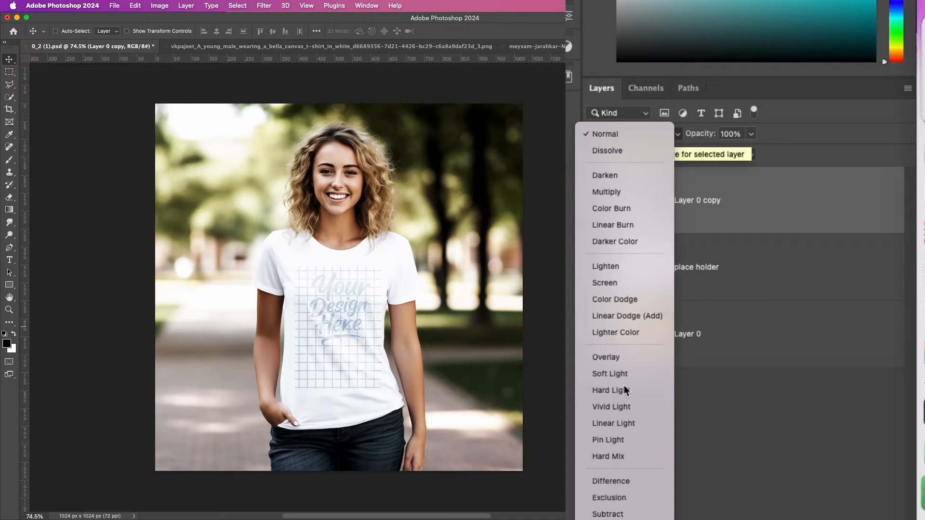
{"action": "left_click", "coordinate": [608, 390]}
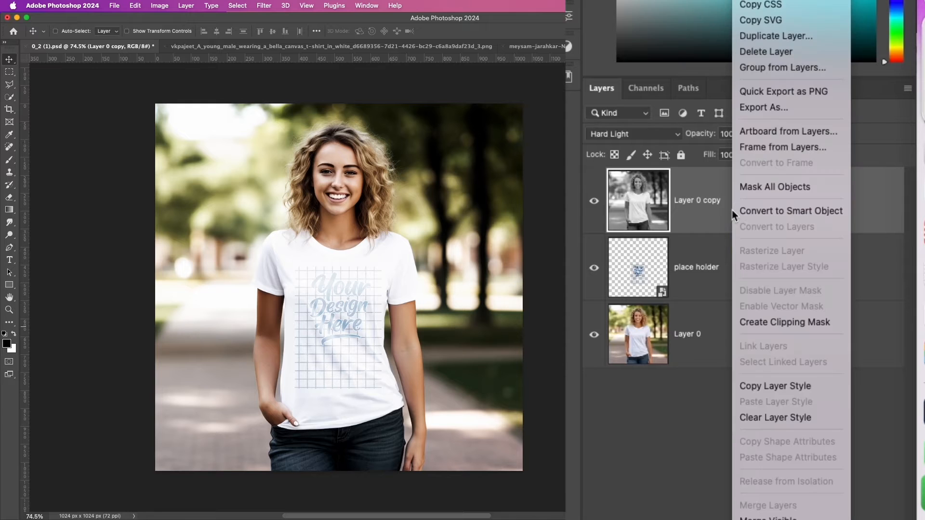
{"action": "mouse_move", "coordinate": [767, 322]}
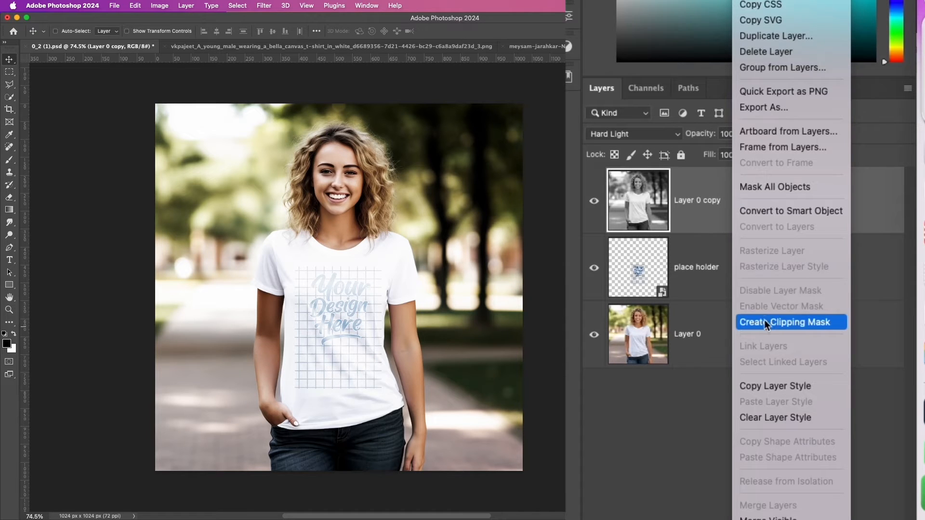
{"action": "left_click", "coordinate": [786, 322]}
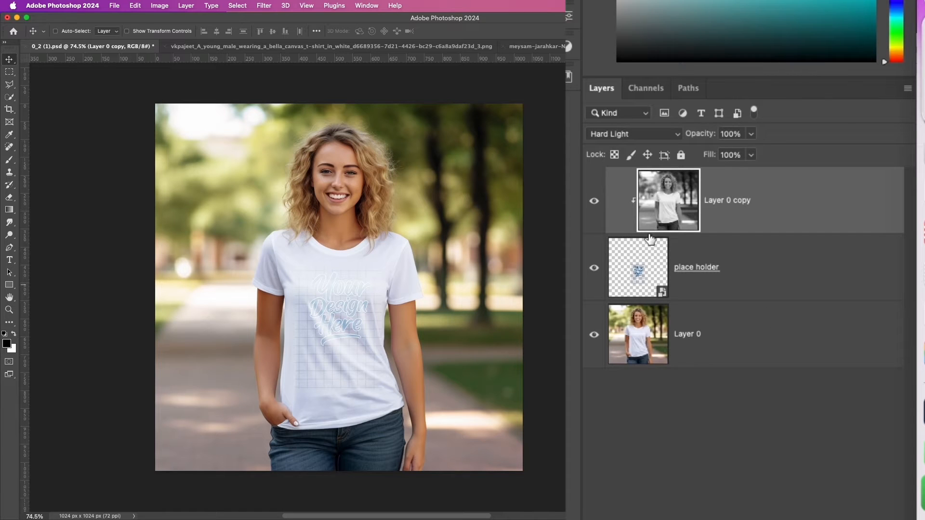
{"action": "mouse_move", "coordinate": [667, 212]}
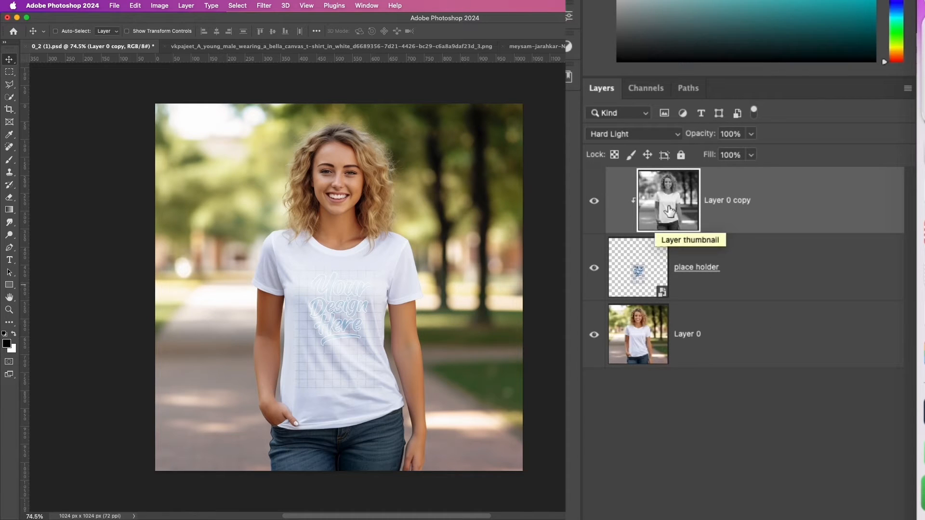
{"action": "mouse_move", "coordinate": [708, 288]}
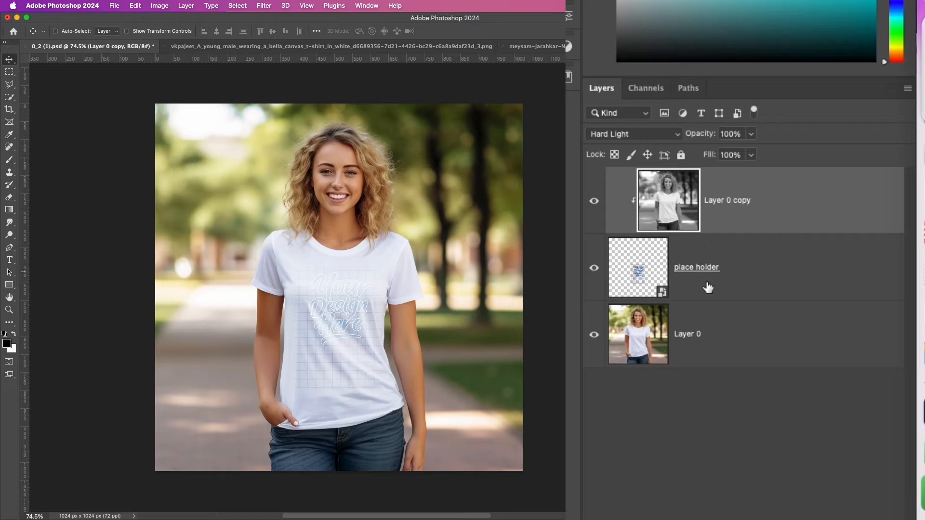
{"action": "mouse_move", "coordinate": [708, 287]}
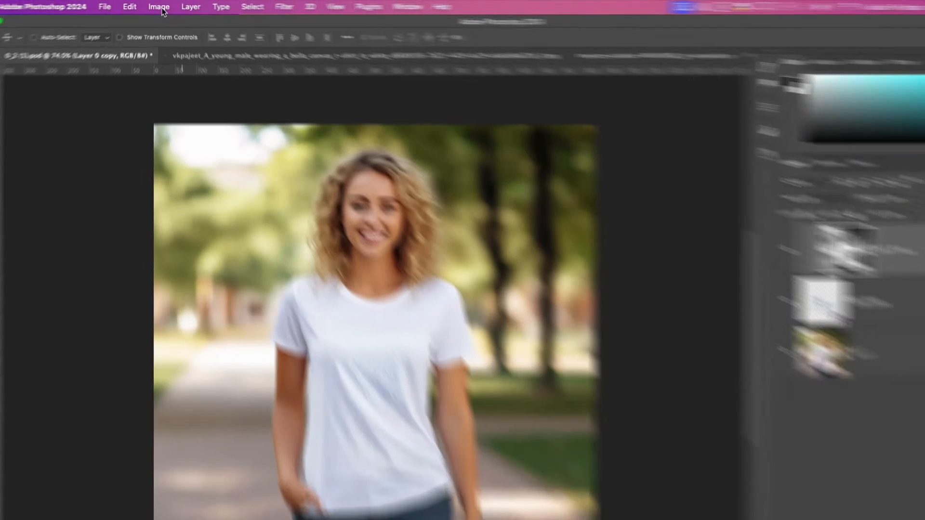
- Darken the shirt copy with Curves: black input slider right, top-right point lowered
{"action": "left_click", "coordinate": [158, 7]}
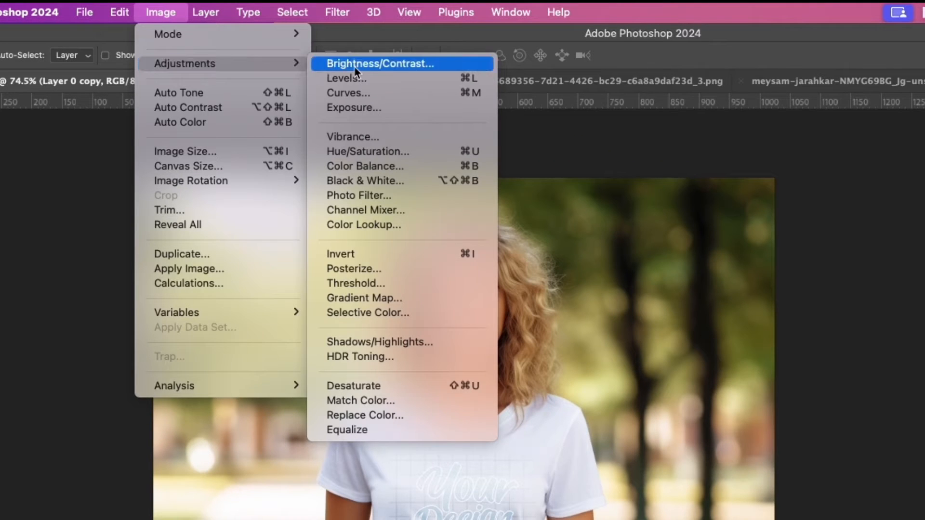
{"action": "left_click", "coordinate": [348, 93]}
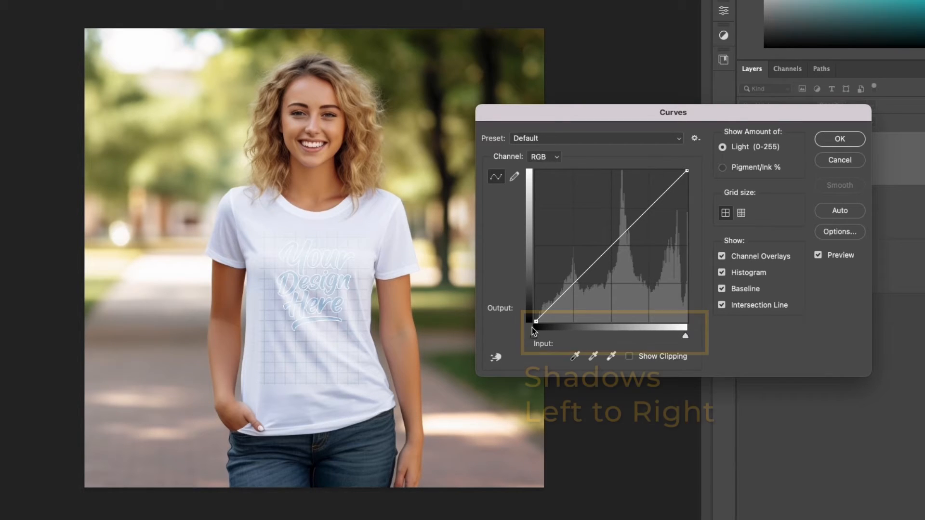
{"action": "left_click_drag", "start_coordinate": [536, 320], "coordinate": [538, 320]}
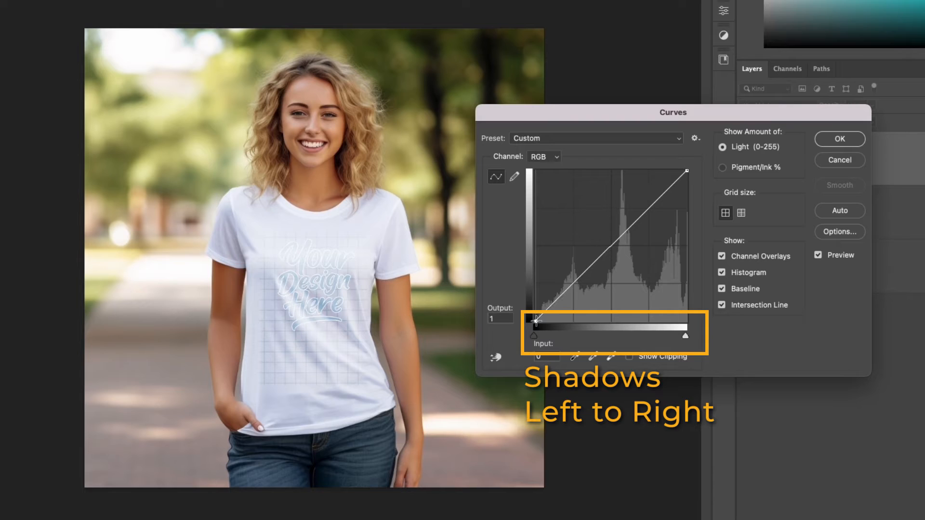
{"action": "left_click_drag", "start_coordinate": [536, 334], "coordinate": [568, 333]}
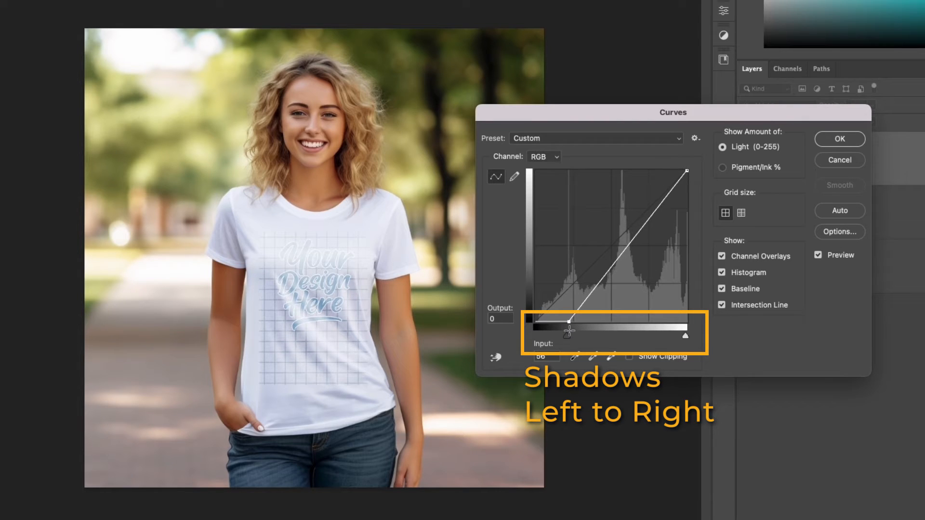
{"action": "left_click_drag", "start_coordinate": [553, 335], "coordinate": [608, 336]}
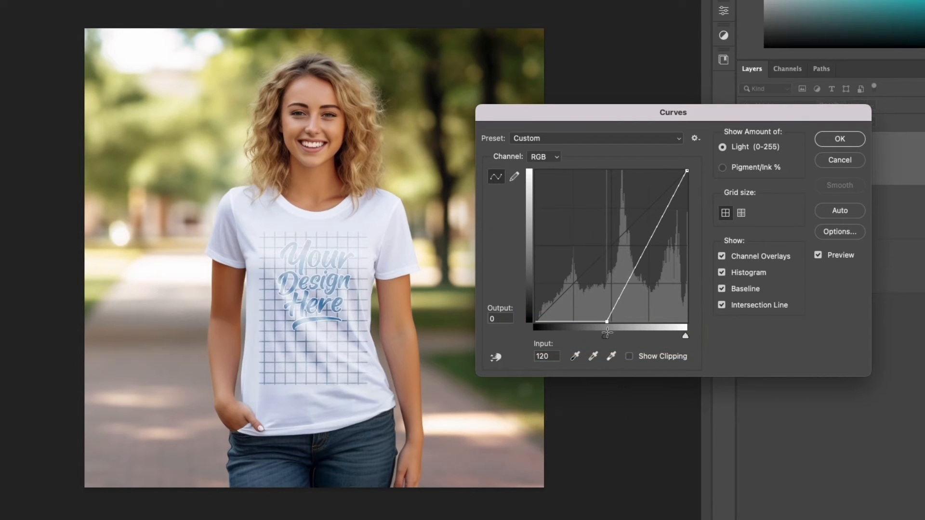
{"action": "left_click_drag", "start_coordinate": [613, 329], "coordinate": [633, 329]}
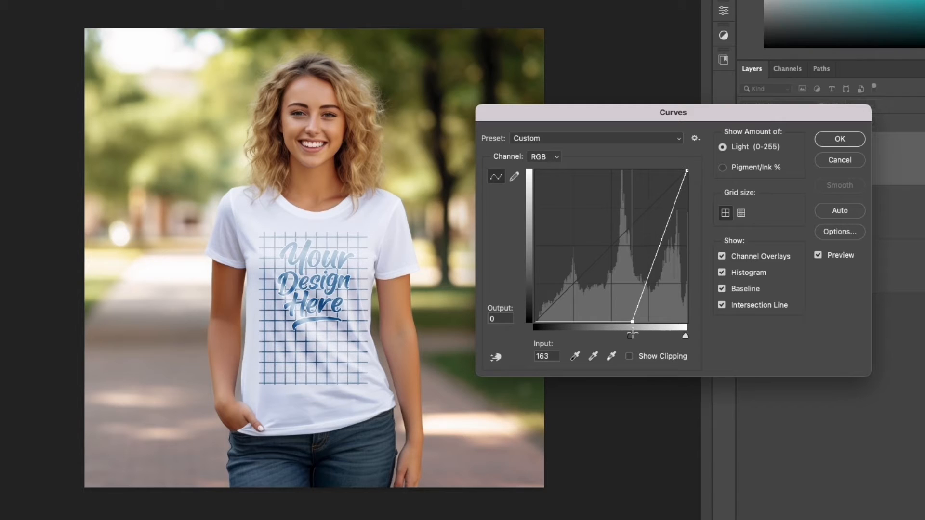
{"action": "left_click_drag", "start_coordinate": [632, 333], "coordinate": [635, 333]}
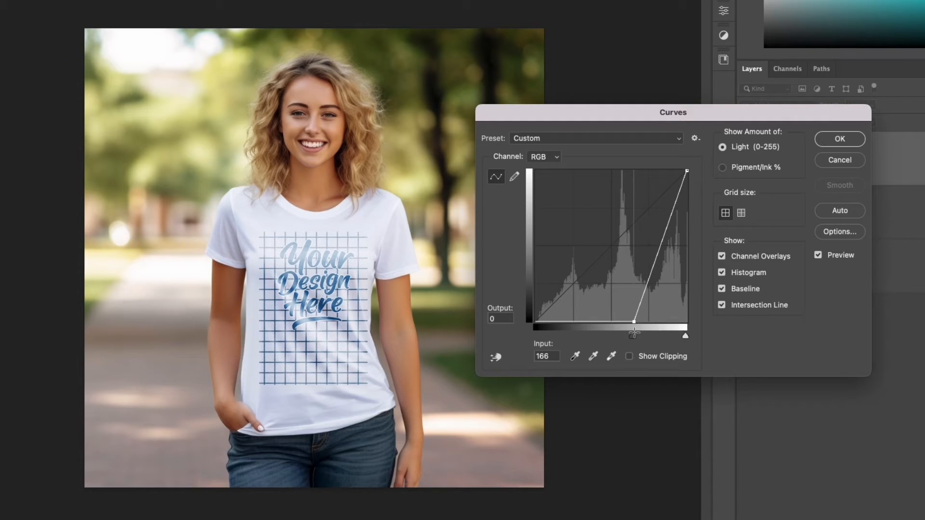
{"action": "left_click_drag", "start_coordinate": [634, 336], "coordinate": [636, 335]}
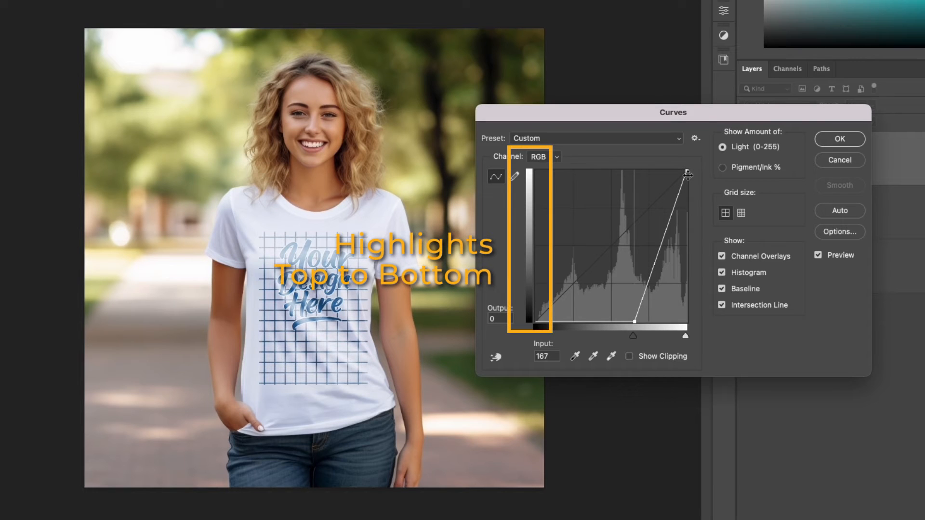
{"action": "left_click_drag", "start_coordinate": [688, 175], "coordinate": [687, 193]}
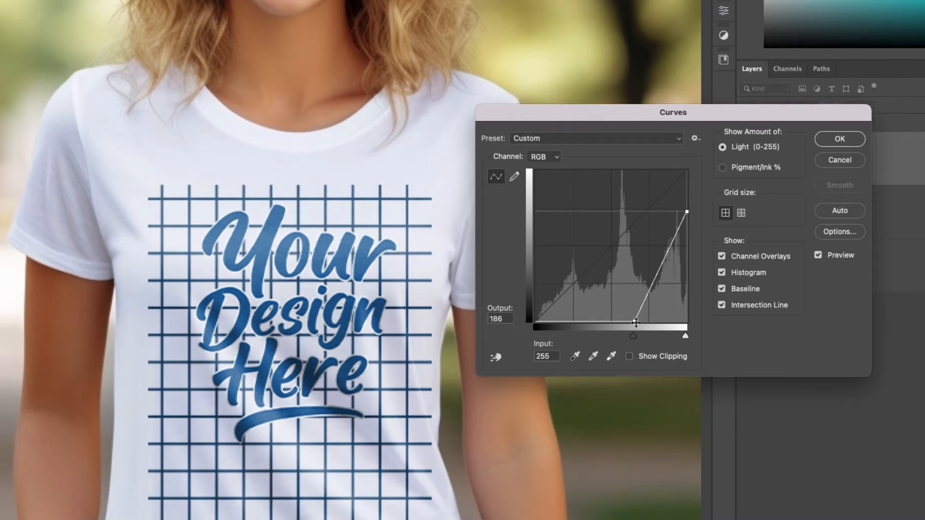
{"action": "left_click_drag", "start_coordinate": [636, 321], "coordinate": [625, 323]}
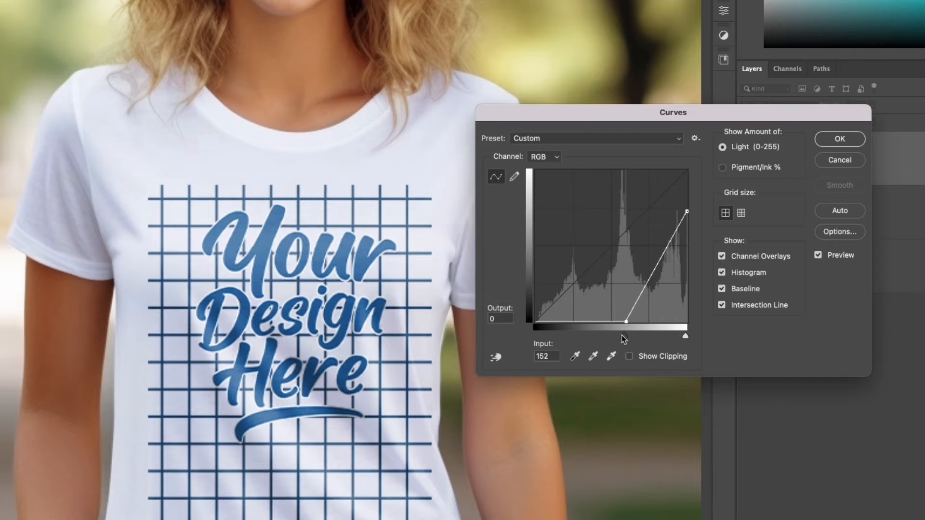
{"action": "left_click_drag", "start_coordinate": [628, 320], "coordinate": [627, 321]}
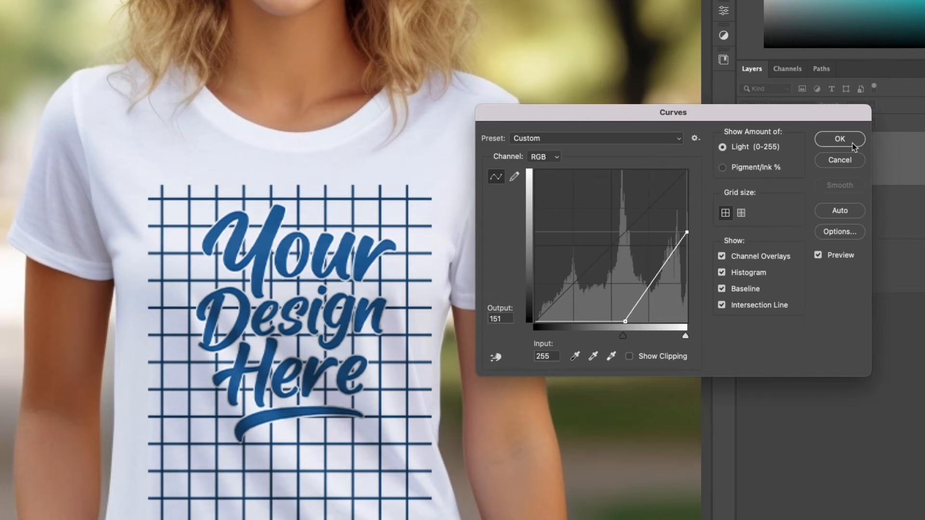
{"action": "left_click", "coordinate": [840, 139]}
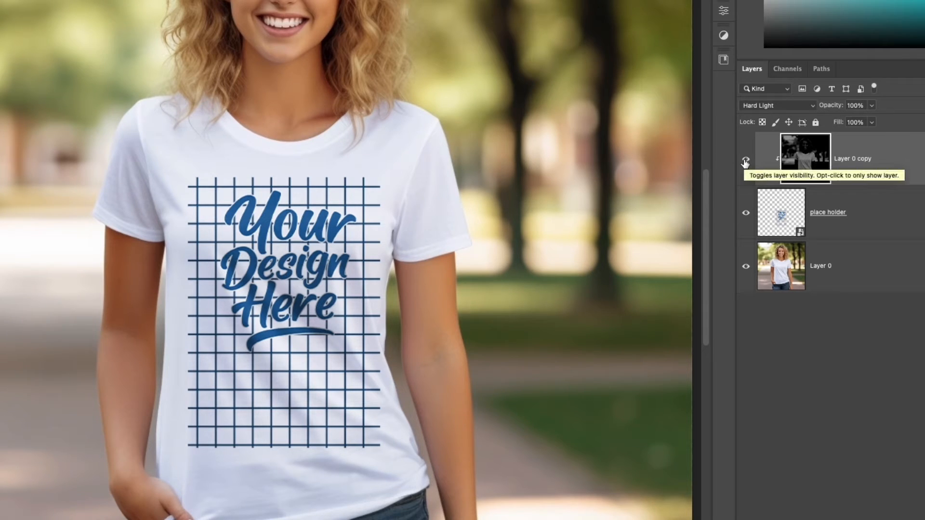
- Toggle Layer 0 copy's visibility to compare the shaded design effect
{"action": "left_click", "coordinate": [745, 158]}
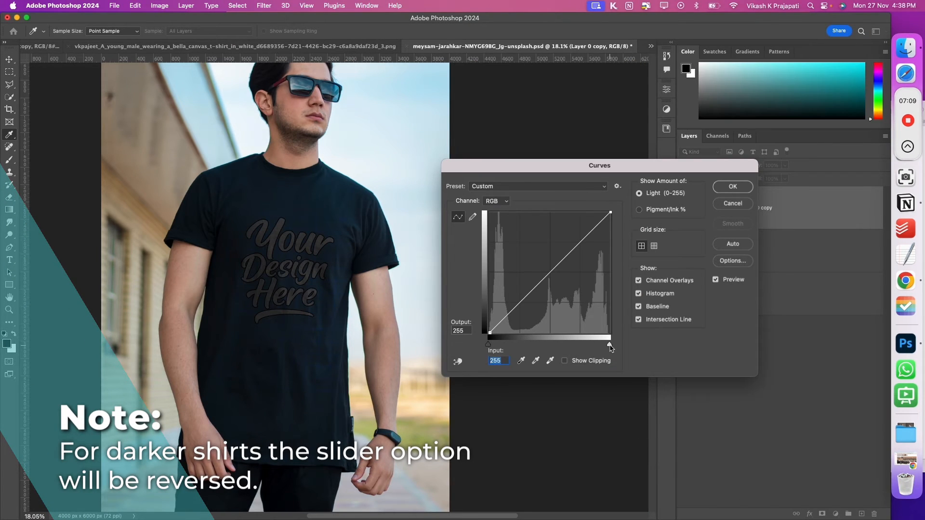
- Brighten the black shirt copy with Curves: white input slider left, bottom-left point raised
{"action": "left_click_drag", "start_coordinate": [611, 337], "coordinate": [634, 329]}
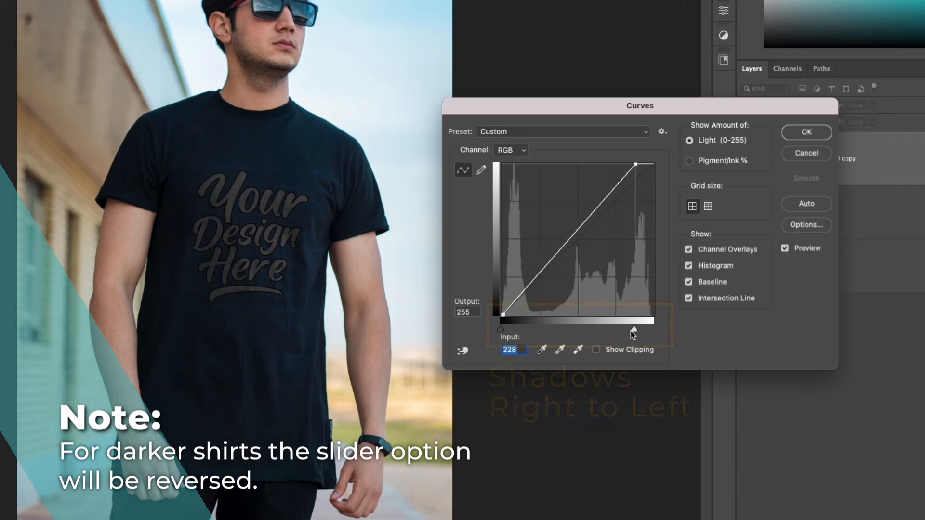
{"action": "left_click_drag", "start_coordinate": [634, 329], "coordinate": [588, 330]}
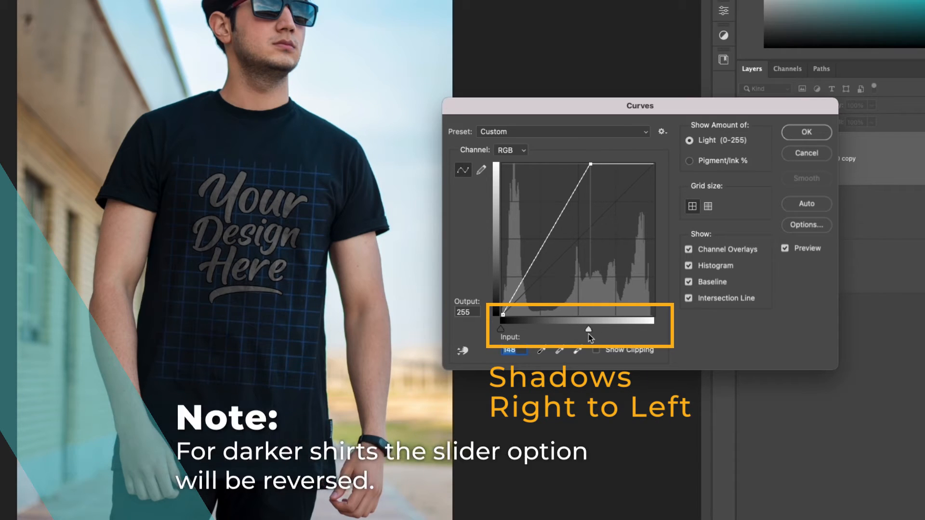
{"action": "left_click_drag", "start_coordinate": [588, 329], "coordinate": [566, 329]}
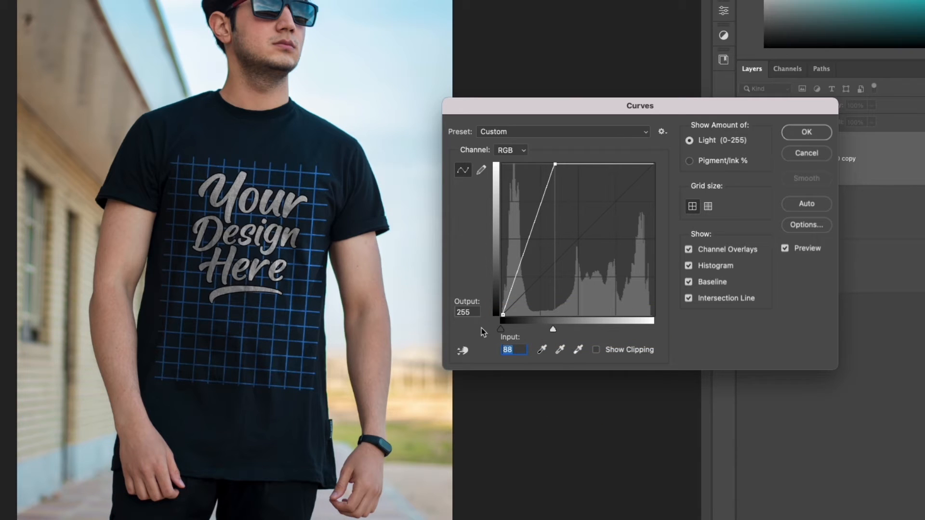
{"action": "left_click_drag", "start_coordinate": [503, 316], "coordinate": [497, 313]}
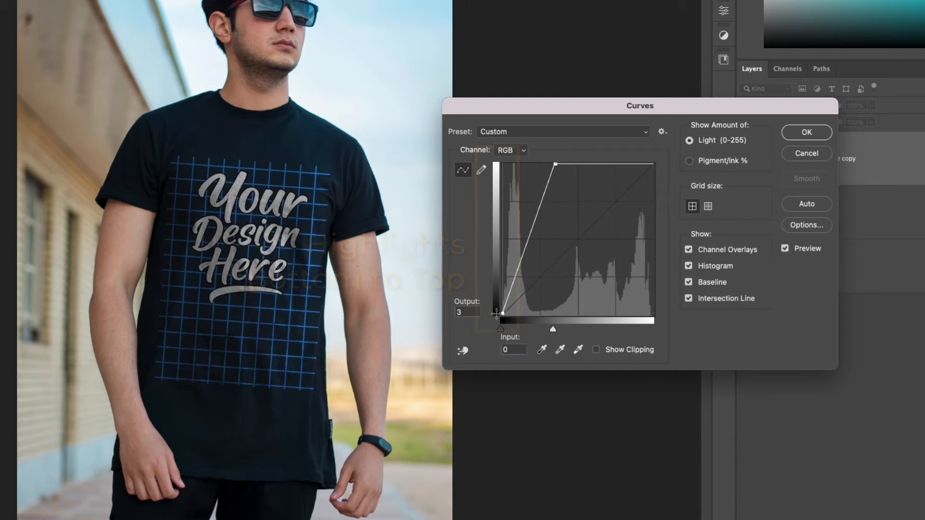
{"action": "left_click_drag", "start_coordinate": [497, 313], "coordinate": [490, 300]}
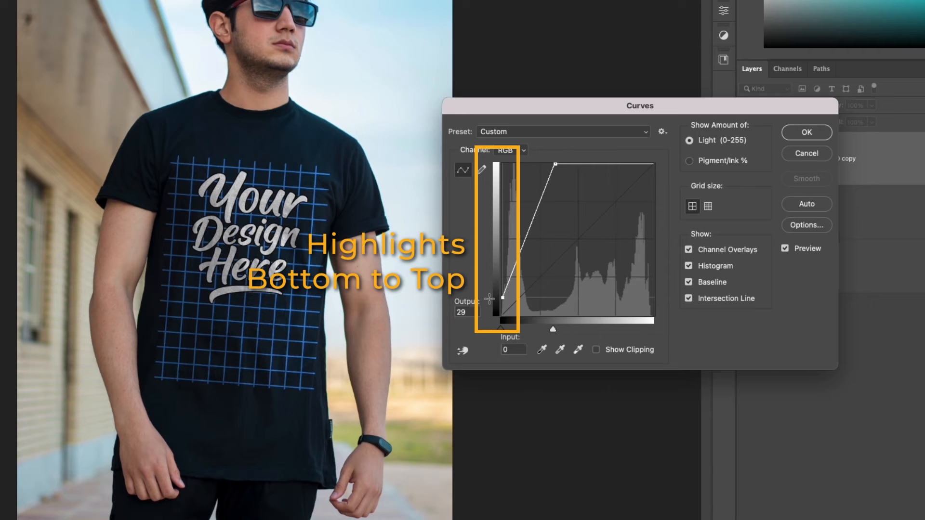
{"action": "left_click_drag", "start_coordinate": [488, 298], "coordinate": [505, 294]}
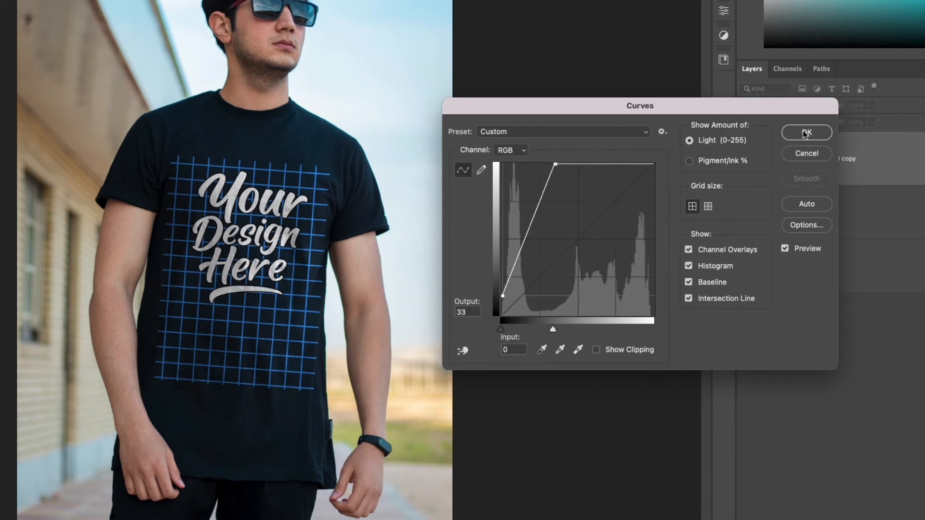
{"action": "left_click", "coordinate": [806, 132]}
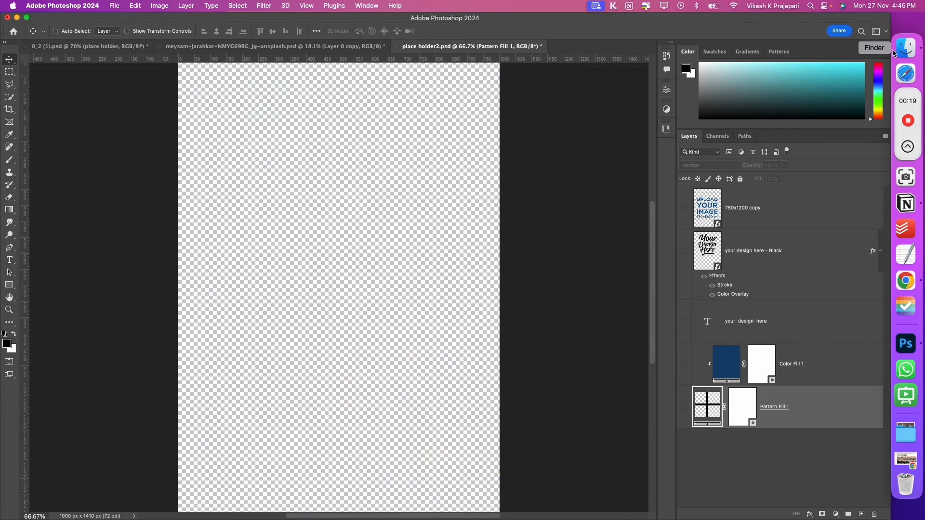
- Drag 20.png from the Designs folder onto place holder2.psd as layer 20
{"action": "left_click", "coordinate": [909, 47]}
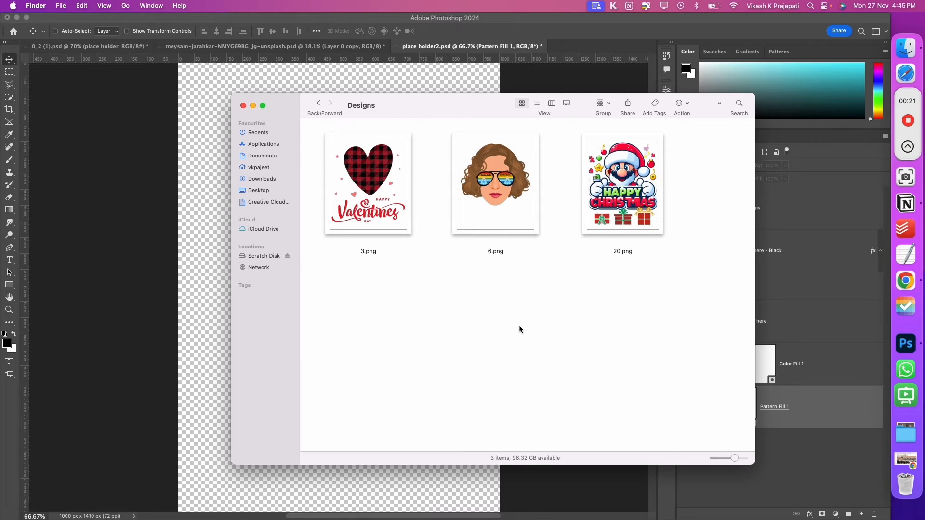
{"action": "left_click", "coordinate": [623, 184]}
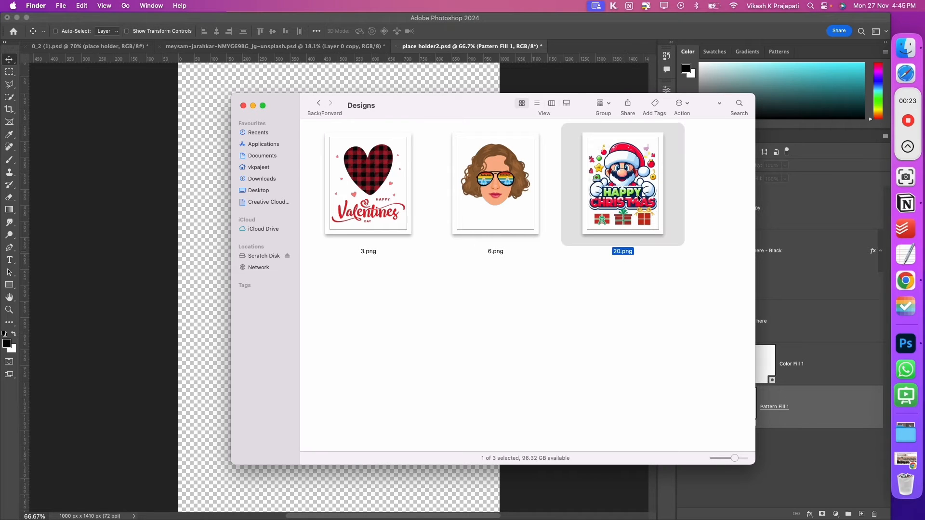
{"action": "left_click_drag", "start_coordinate": [623, 183], "coordinate": [195, 295]}
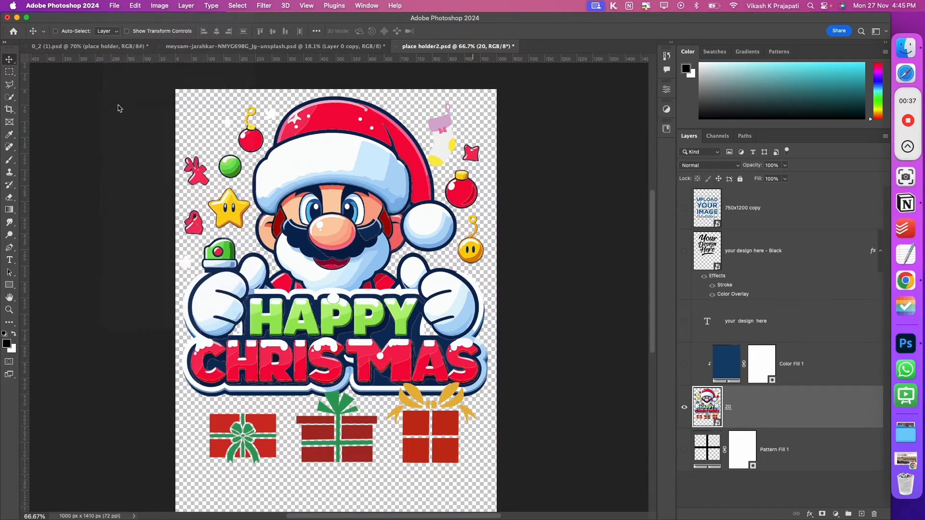
{"action": "mouse_move", "coordinate": [418, 46]}
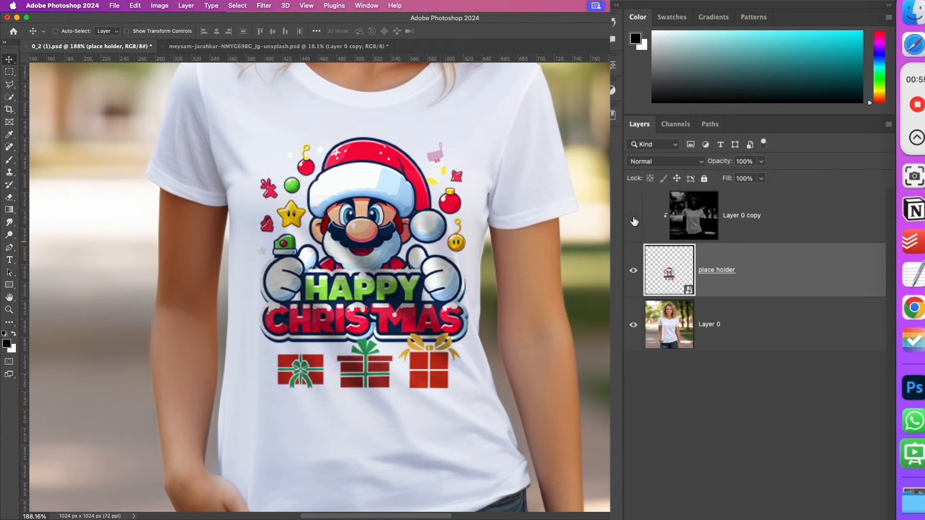
- Turn on the Layer 0 copy shading layer and switch to the 0_2 mockup document
{"action": "left_click", "coordinate": [633, 219]}
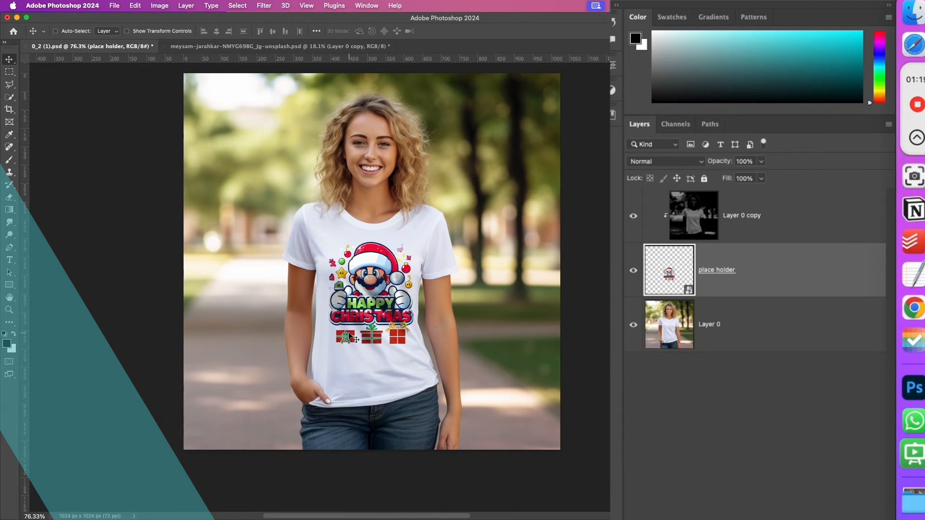
{"action": "left_click", "coordinate": [363, 46]}
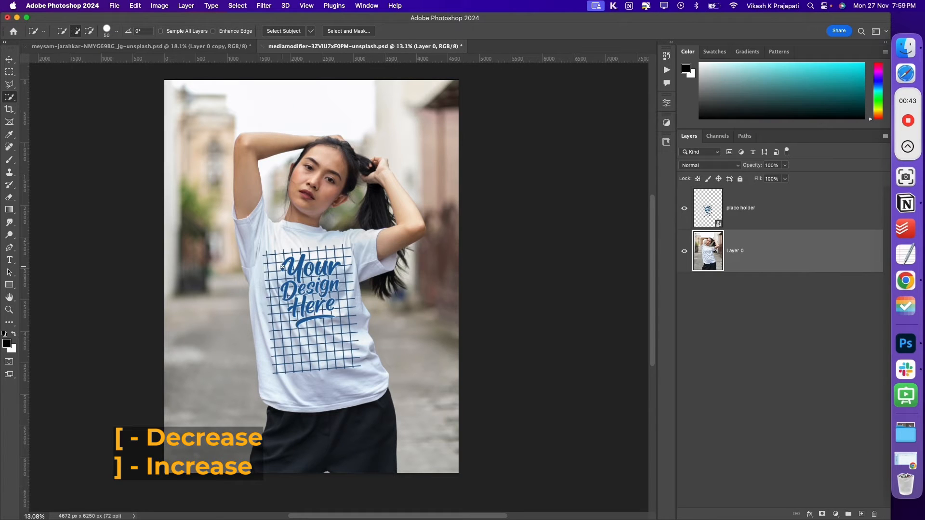
- Copy the Quick Selection shirt onto Layer 1, hiding the placeholder and Layer 0
{"action": "key", "text": "]"}
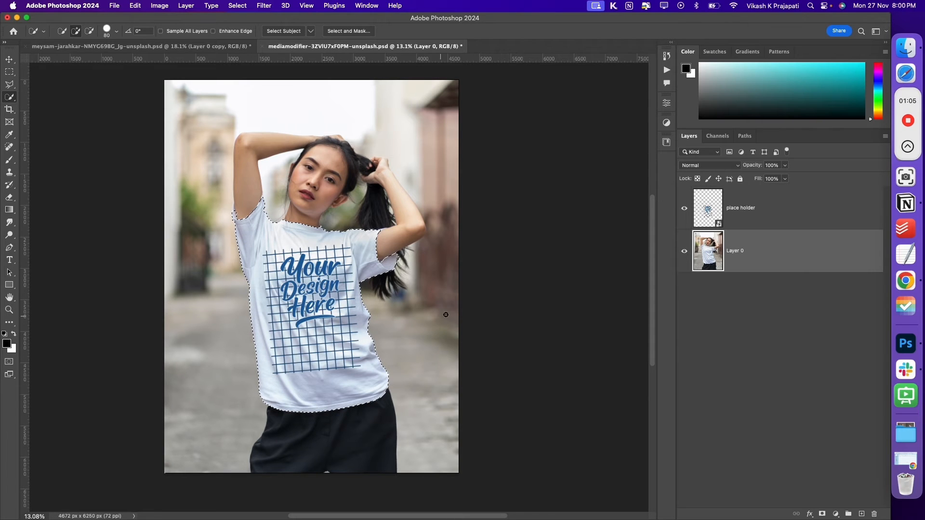
{"action": "mouse_move", "coordinate": [701, 256]}
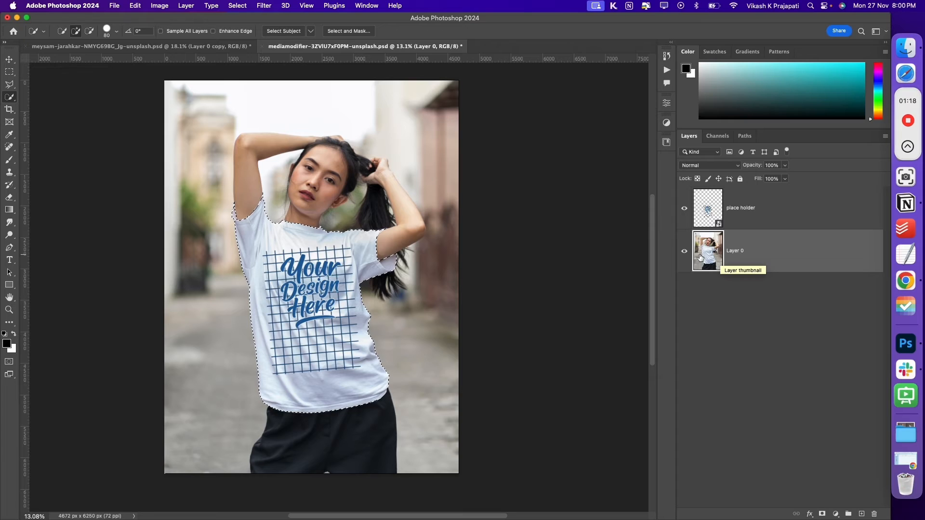
{"action": "key", "text": "cmd+j"}
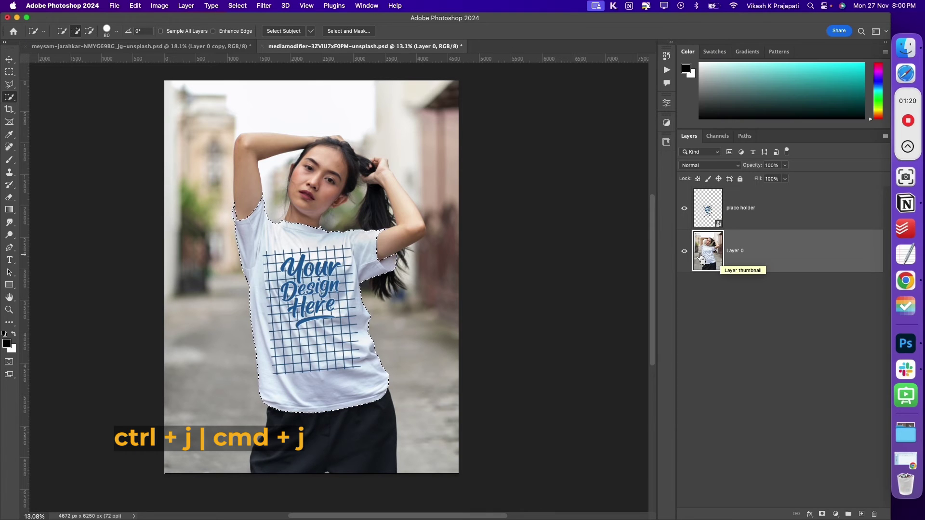
{"action": "key", "text": "cmd+j"}
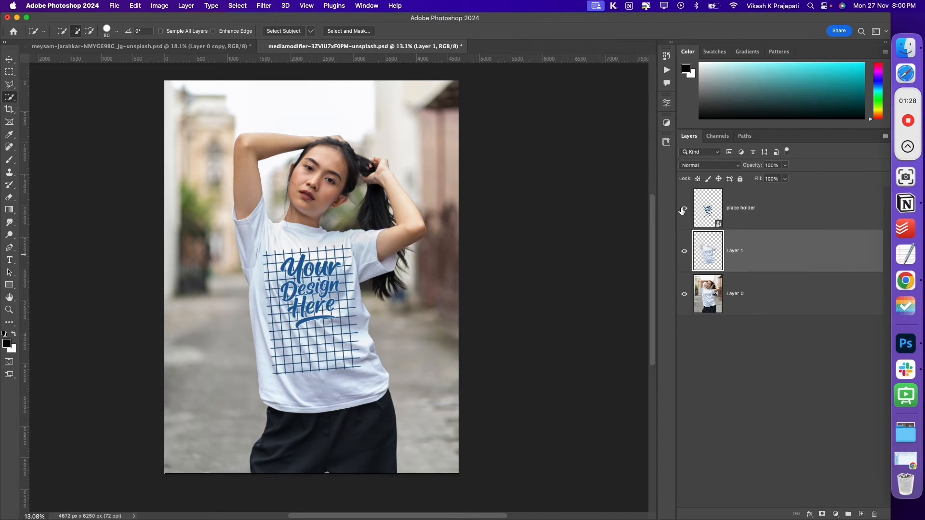
{"action": "left_click", "coordinate": [684, 209]}
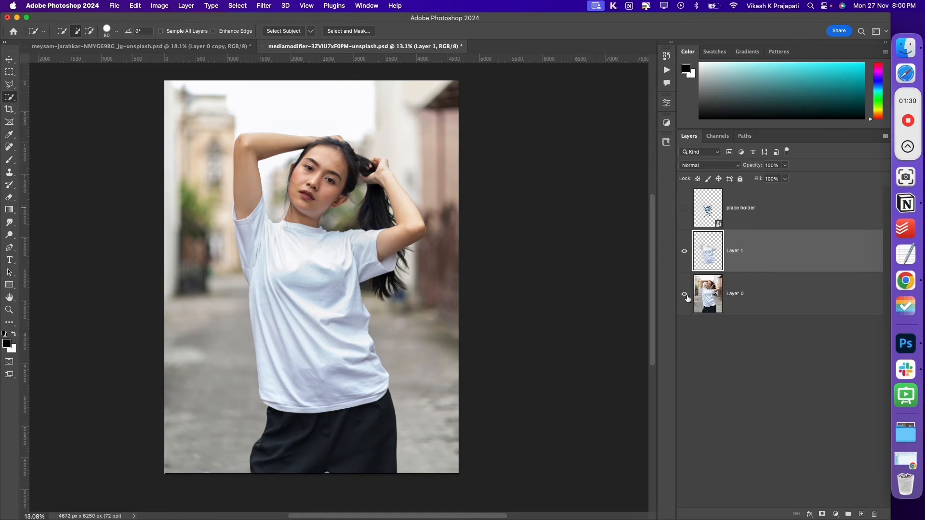
{"action": "left_click", "coordinate": [685, 294]}
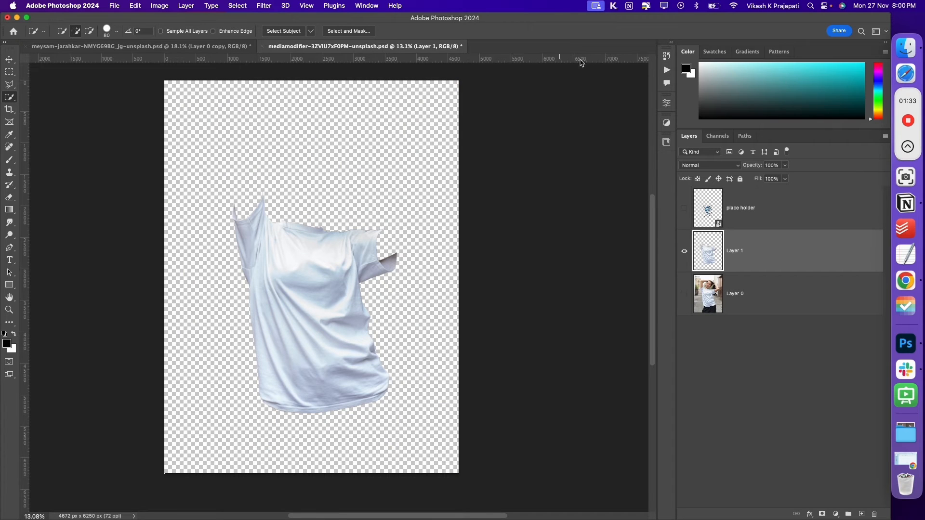
- Play the Shadow action from the Shadow Extraction set in the Actions panel
{"action": "left_click", "coordinate": [367, 5]}
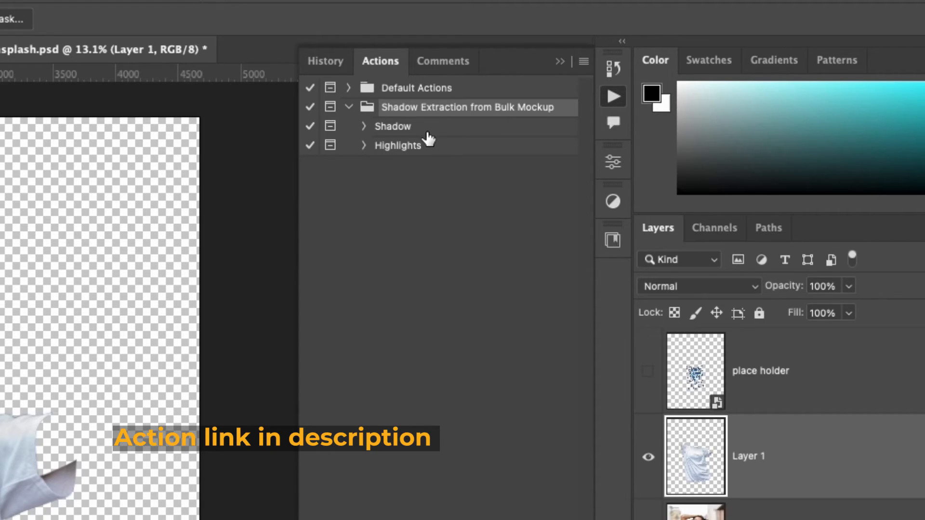
{"action": "left_click", "coordinate": [397, 146]}
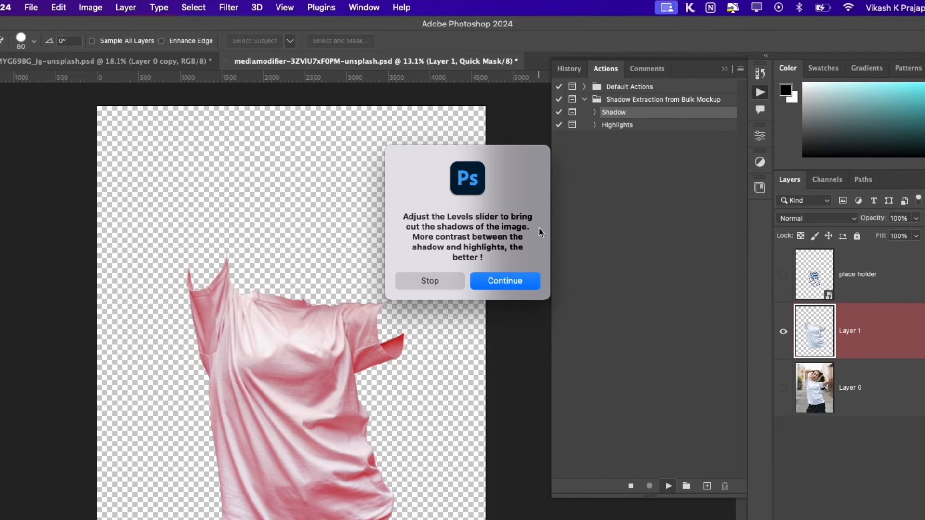
{"action": "mouse_move", "coordinate": [504, 239]}
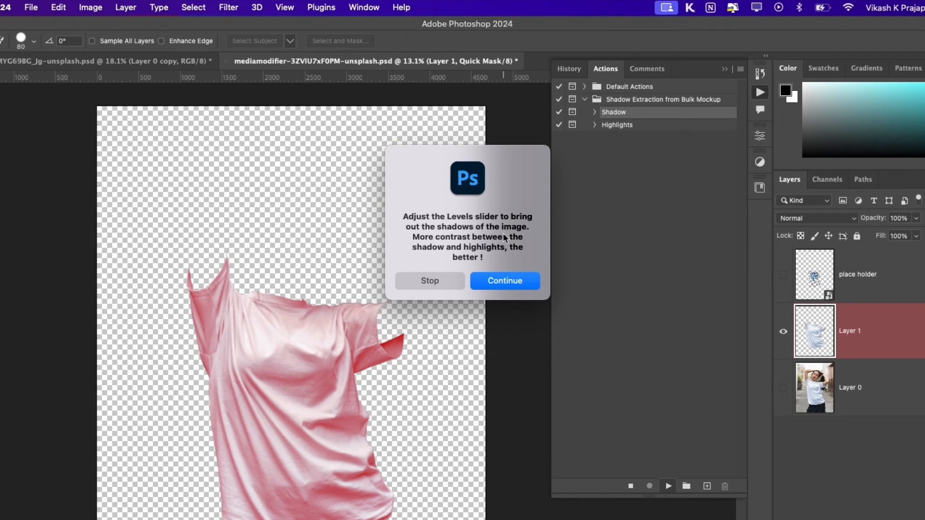
{"action": "mouse_move", "coordinate": [491, 247]}
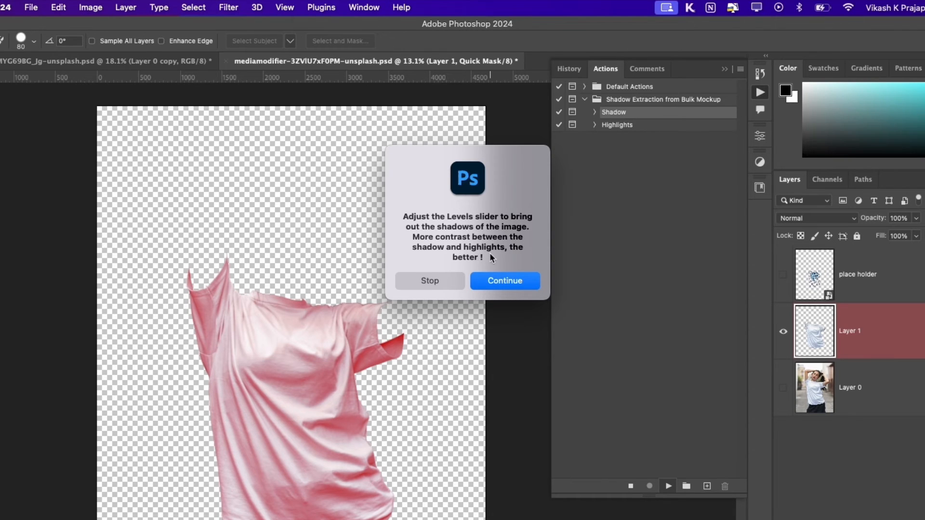
- Continue the Shadow action and set its Levels inputs to 137, 1.1 and 249
{"action": "left_click", "coordinate": [505, 281]}
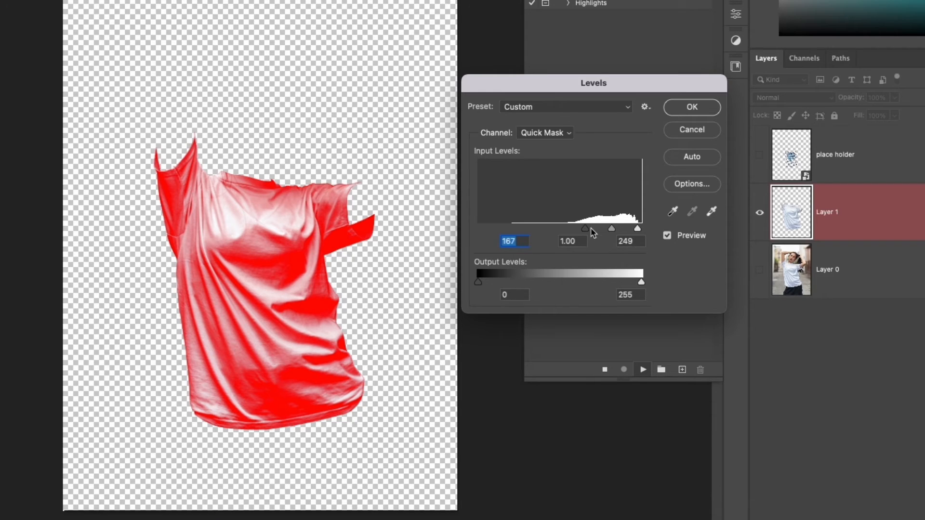
{"action": "left_click_drag", "start_coordinate": [584, 228], "coordinate": [567, 228]}
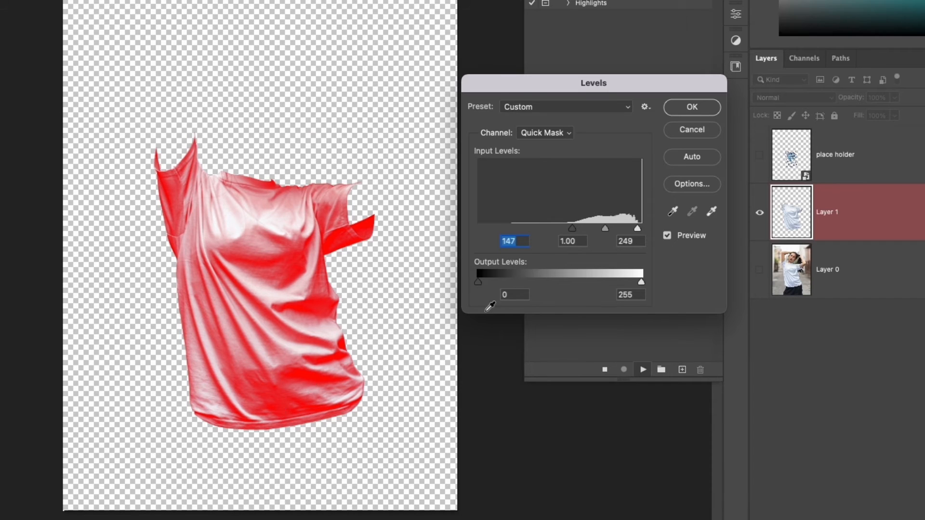
{"action": "left_click_drag", "start_coordinate": [572, 228], "coordinate": [581, 228]}
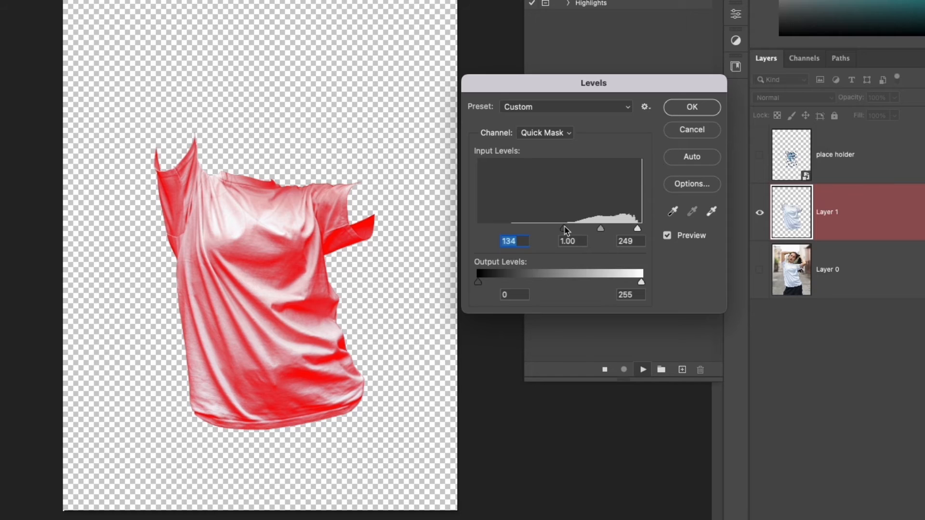
{"action": "left_click_drag", "start_coordinate": [600, 228], "coordinate": [607, 228]}
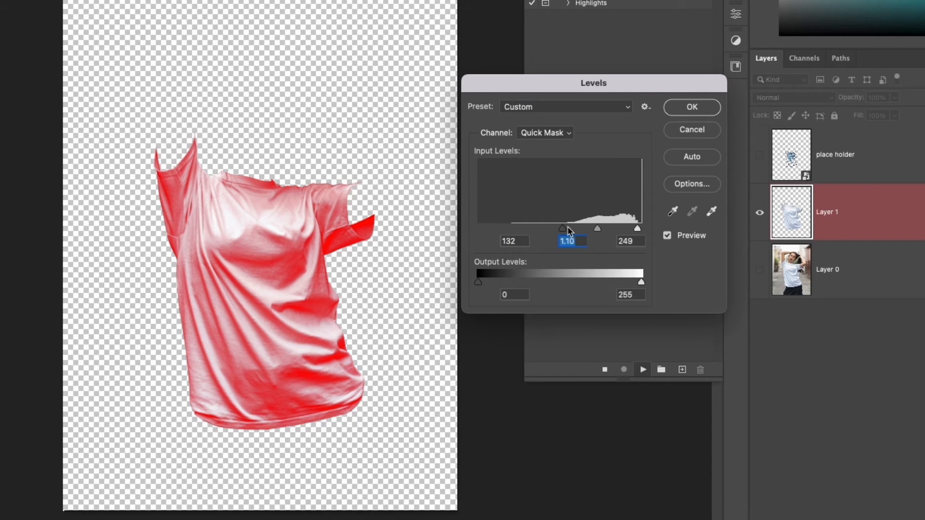
{"action": "left_click_drag", "start_coordinate": [562, 228], "coordinate": [567, 228]}
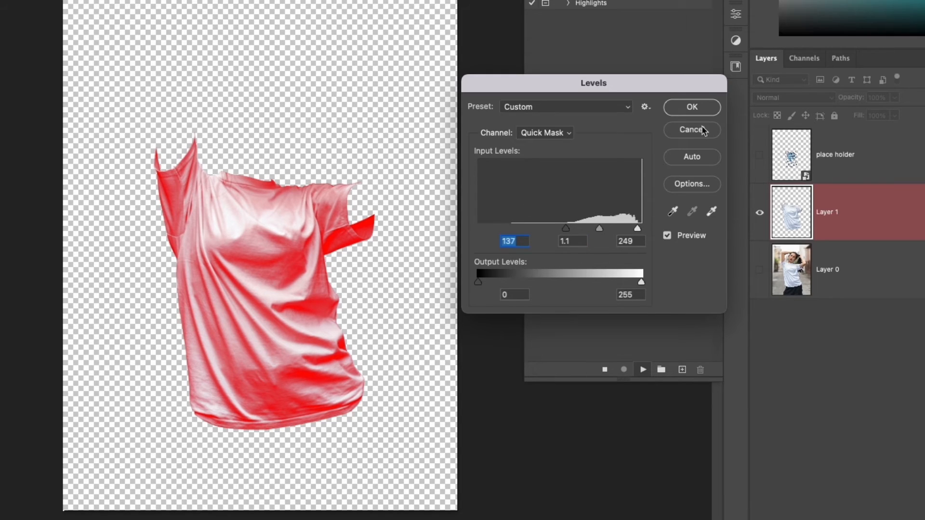
{"action": "left_click", "coordinate": [692, 107]}
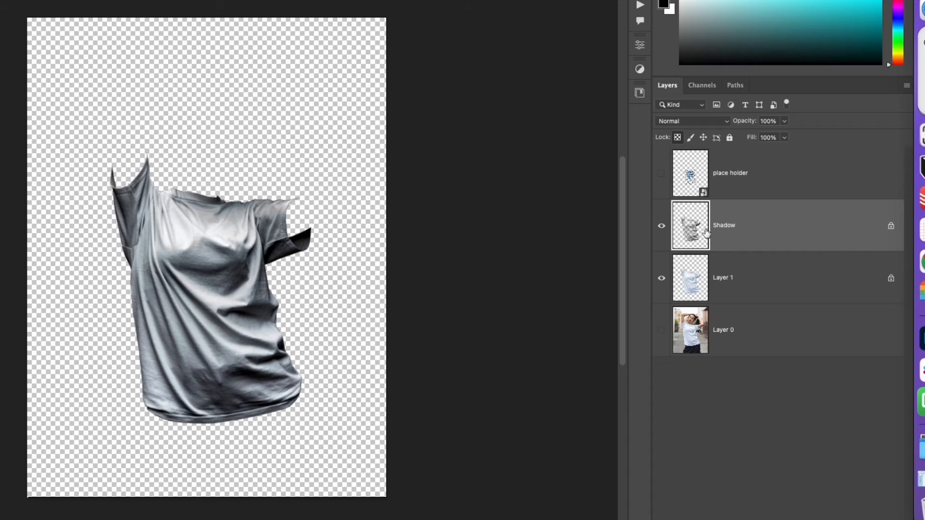
- Select the cut-out shirt Layer 1 and start the Highlights action
{"action": "left_click", "coordinate": [661, 225]}
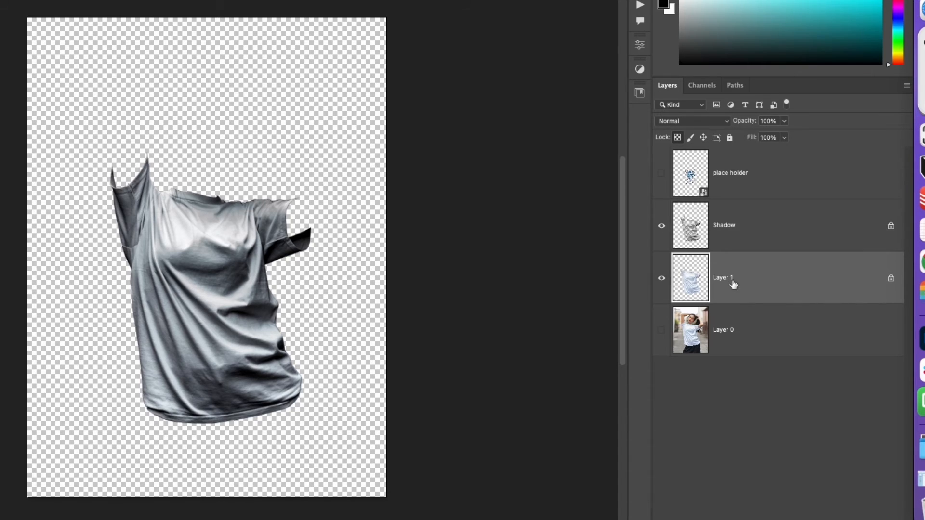
{"action": "left_click", "coordinate": [661, 226]}
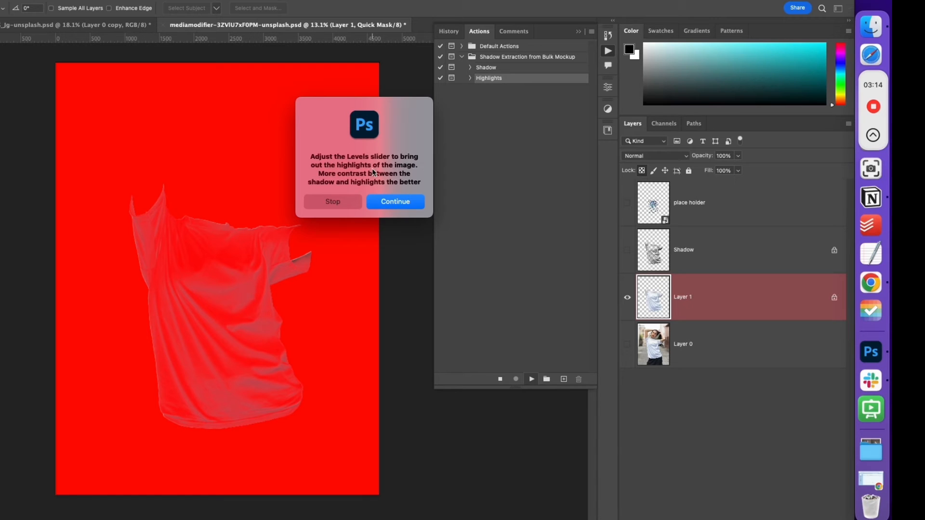
{"action": "mouse_move", "coordinate": [367, 185]}
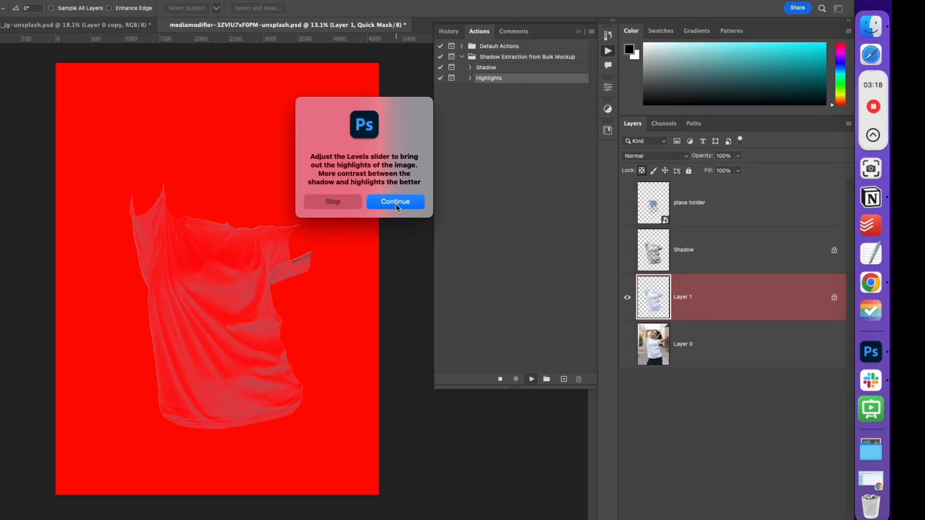
- Continue the Highlights action and set the mask Levels to 12, 1.23 and 104
{"action": "left_click", "coordinate": [396, 201]}
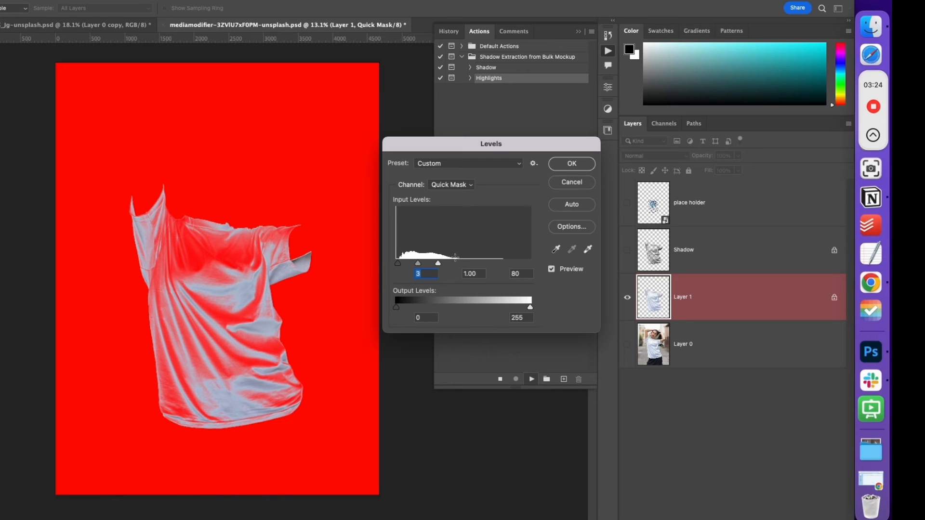
{"action": "left_click_drag", "start_coordinate": [455, 263], "coordinate": [439, 263]}
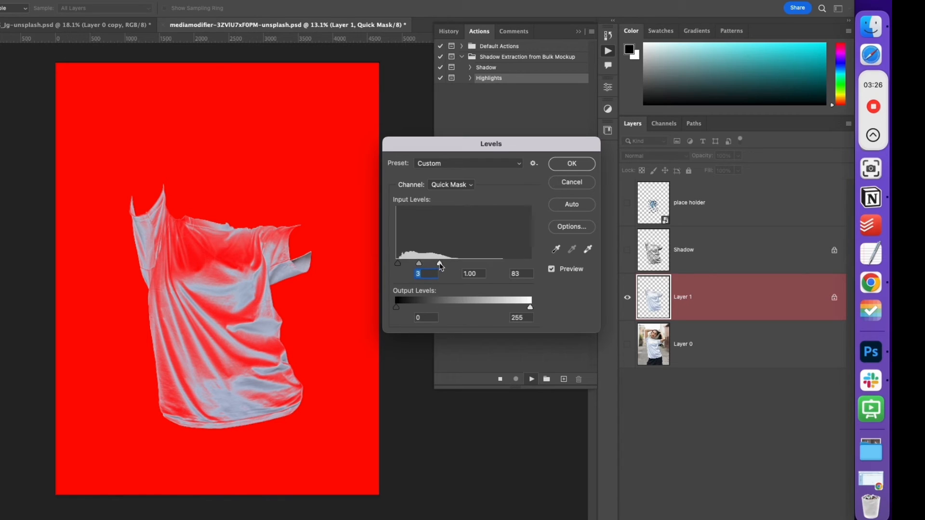
{"action": "left_click_drag", "start_coordinate": [439, 263], "coordinate": [451, 263]}
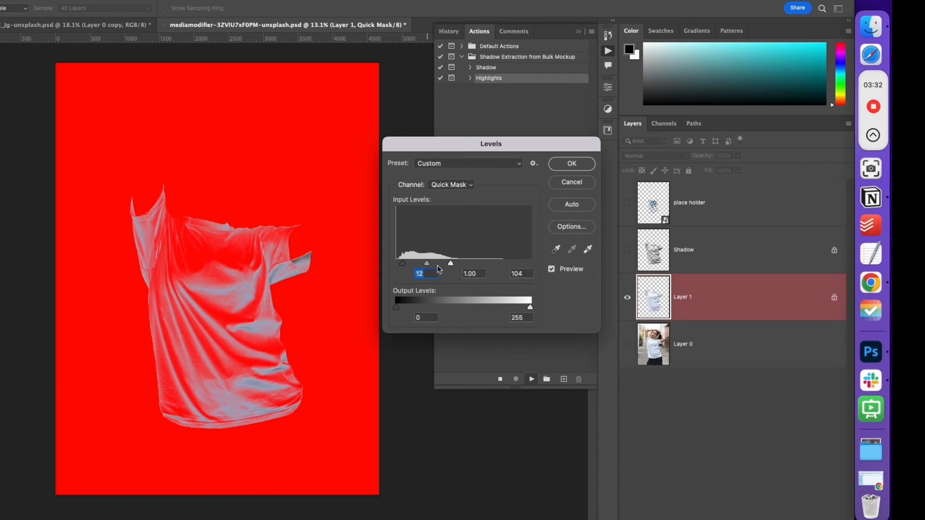
{"action": "left_click_drag", "start_coordinate": [426, 262], "coordinate": [434, 262]}
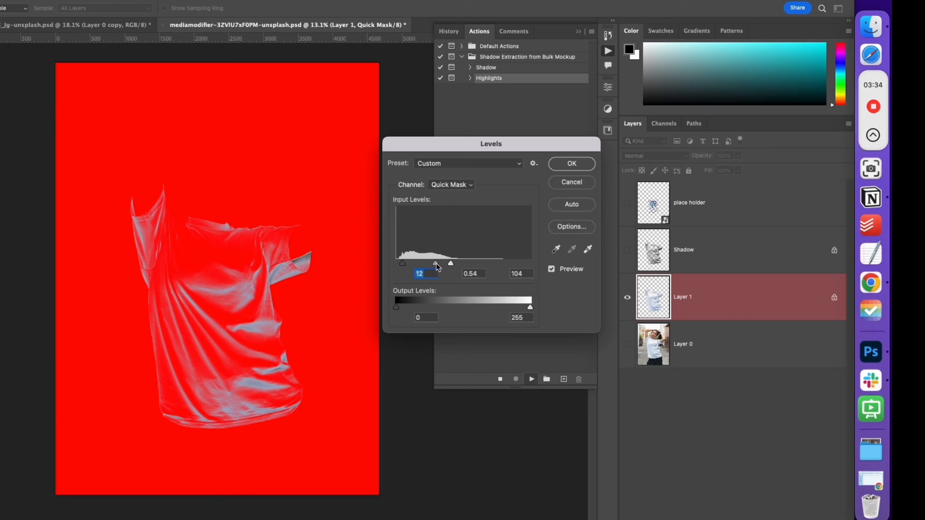
{"action": "left_click_drag", "start_coordinate": [436, 263], "coordinate": [433, 263]}
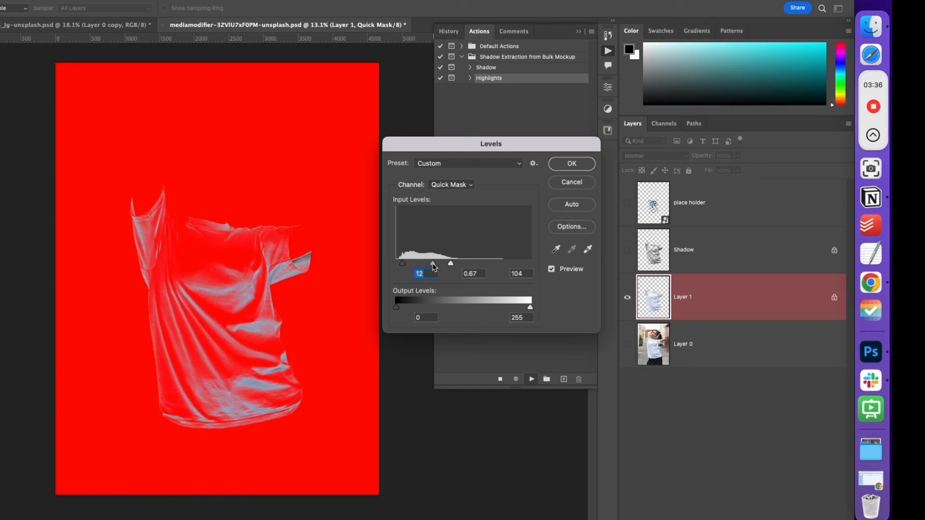
{"action": "left_click_drag", "start_coordinate": [433, 263], "coordinate": [424, 263]}
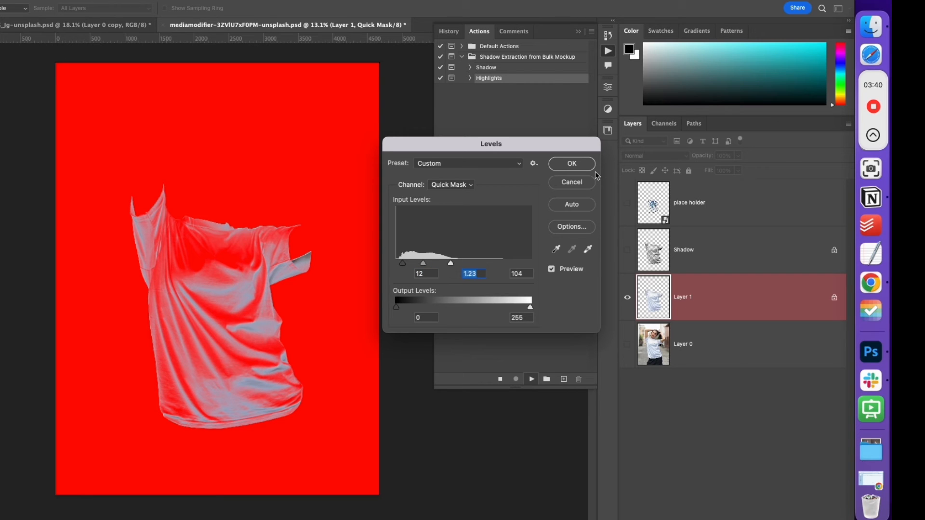
{"action": "left_click", "coordinate": [572, 163]}
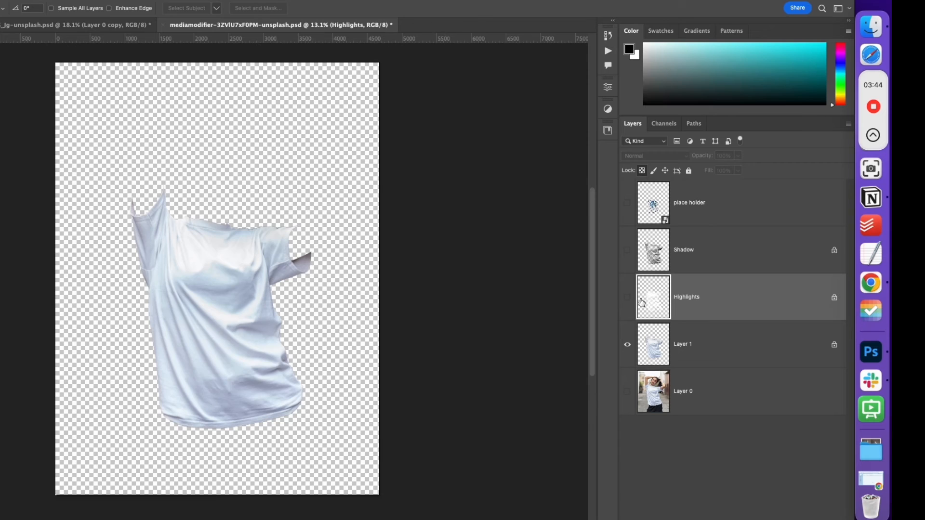
- Show Highlights, photo and placeholder layers, then move placeholder just above Layer 1
{"action": "left_click", "coordinate": [627, 297]}
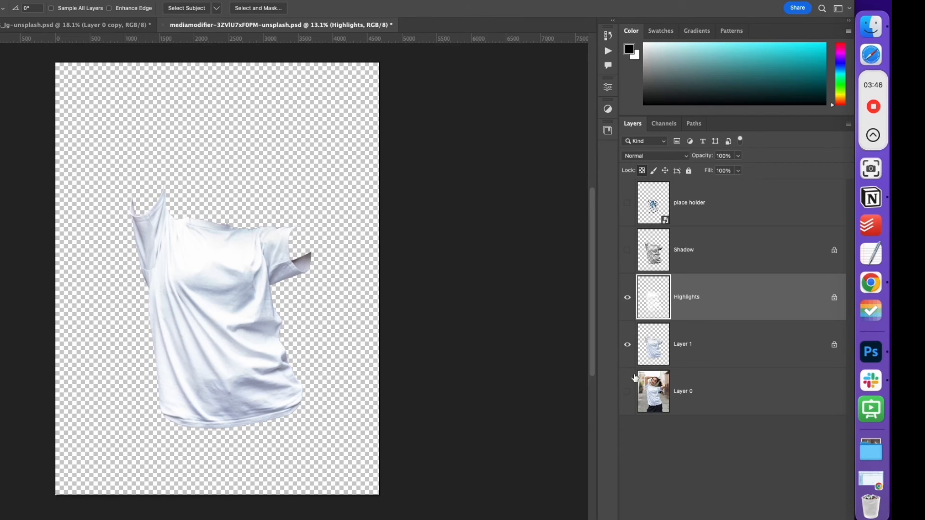
{"action": "left_click", "coordinate": [628, 392]}
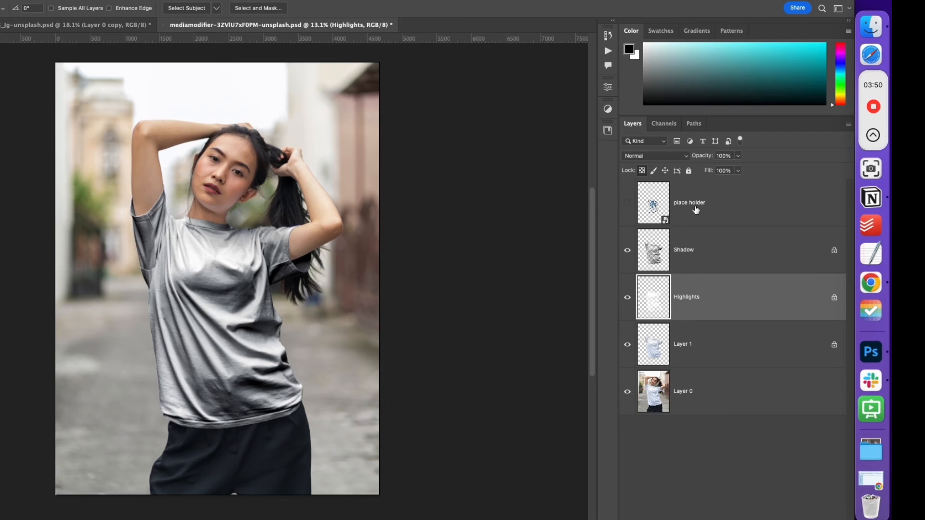
{"action": "left_click", "coordinate": [627, 203]}
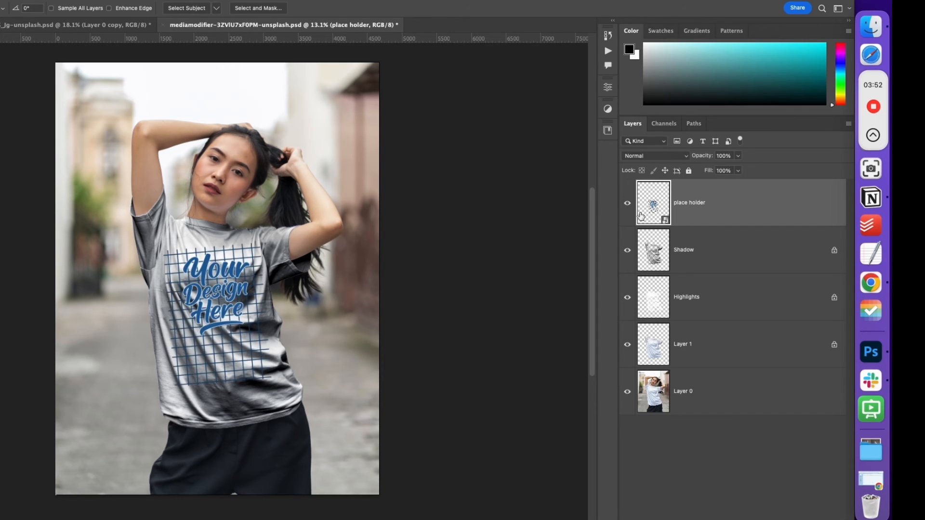
{"action": "double_click", "coordinate": [689, 202]}
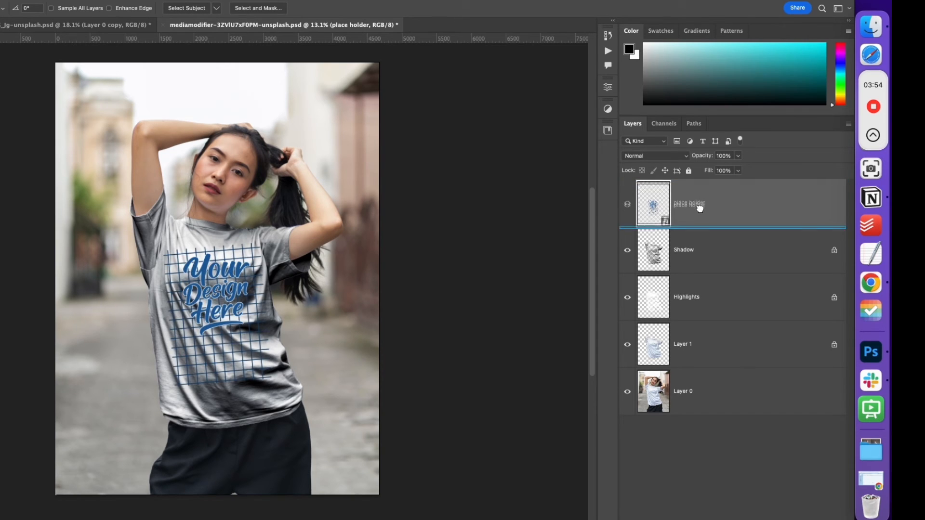
{"action": "left_click_drag", "start_coordinate": [689, 204], "coordinate": [689, 318]}
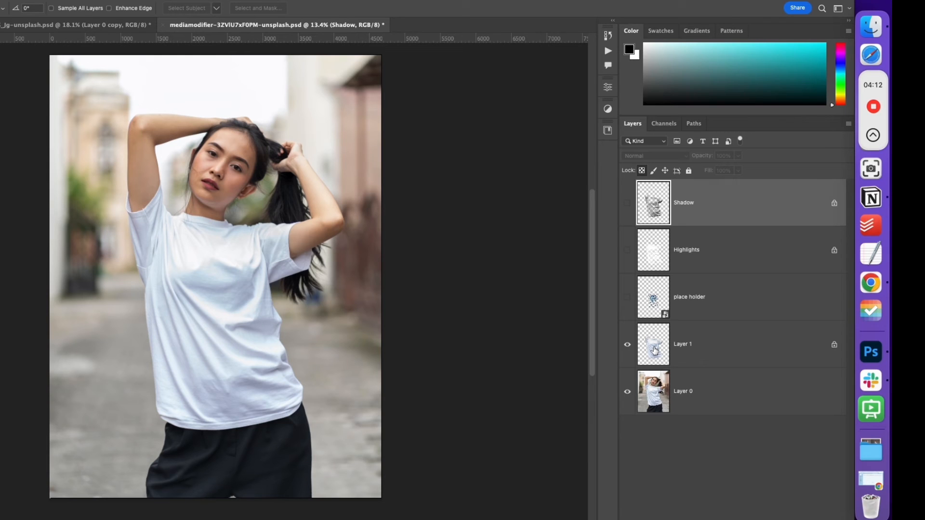
- Delete the Layer 1 shirt area from Layer 0, then show placeholder, Shadow and Highlights
{"action": "left_click", "coordinate": [653, 344]}
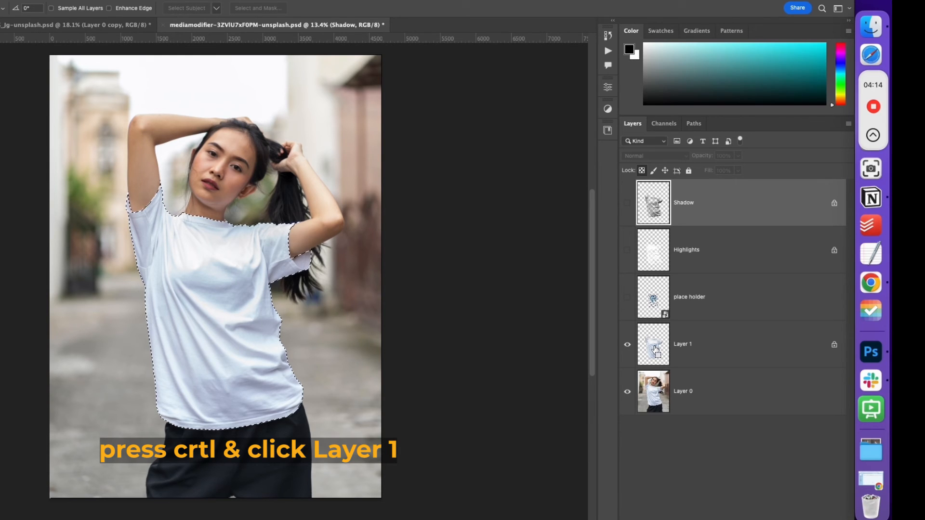
{"action": "left_click", "coordinate": [683, 391]}
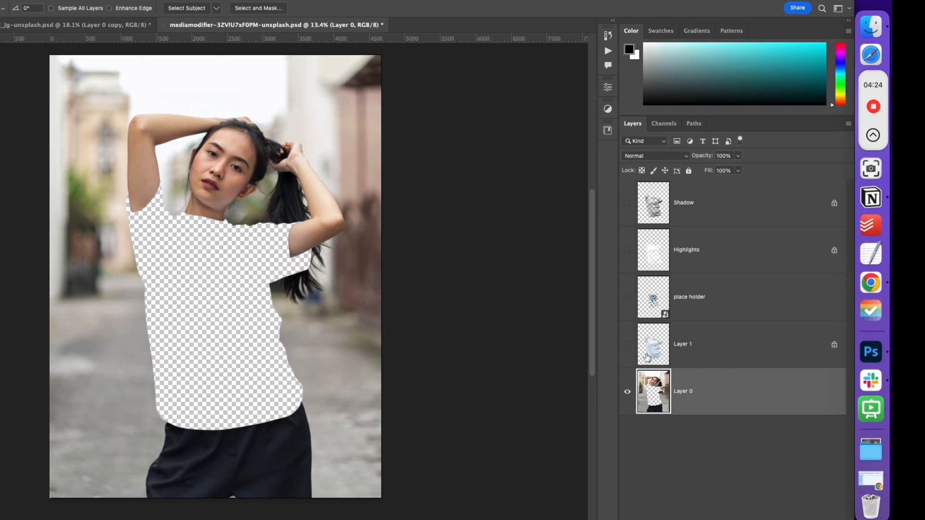
{"action": "mouse_move", "coordinate": [631, 301]}
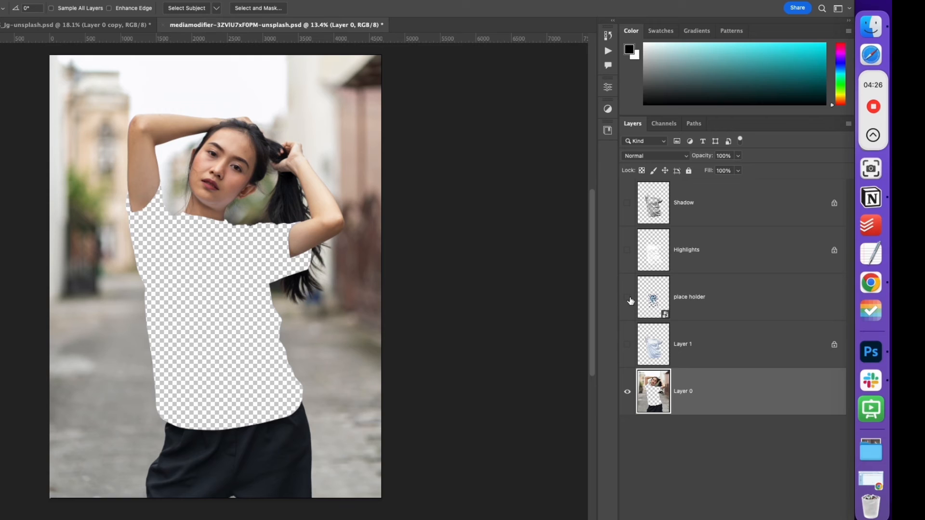
{"action": "left_click", "coordinate": [627, 297]}
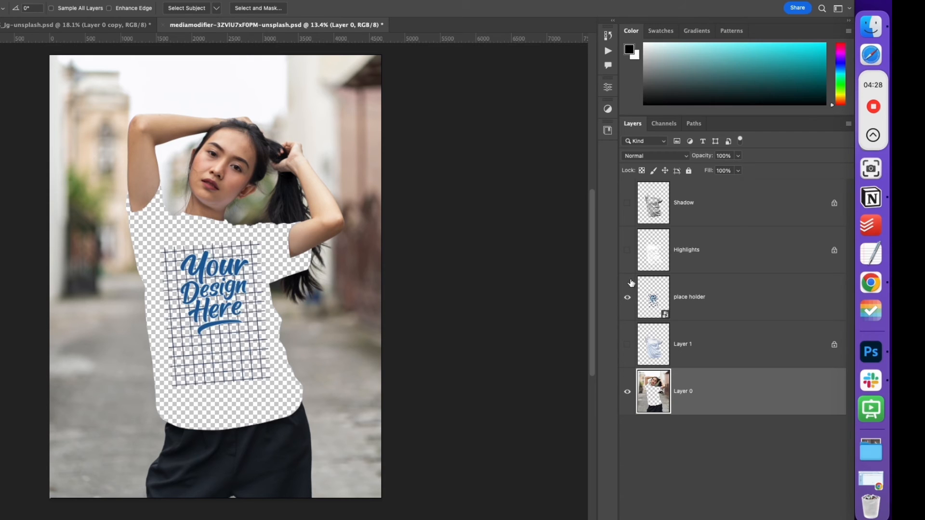
{"action": "left_click", "coordinate": [628, 250]}
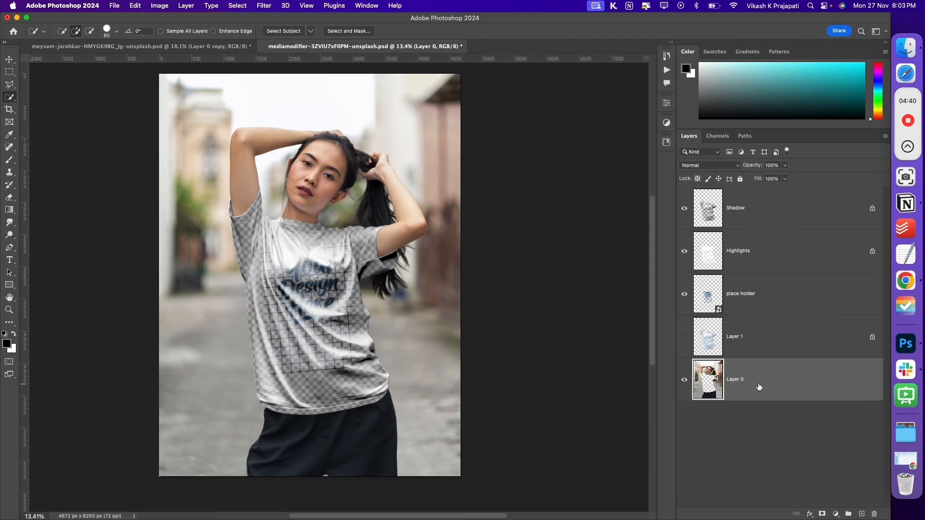
- Add a Solid Color fill layer with a red fill and hide the shadow and highlight layers
{"action": "left_click", "coordinate": [835, 514]}
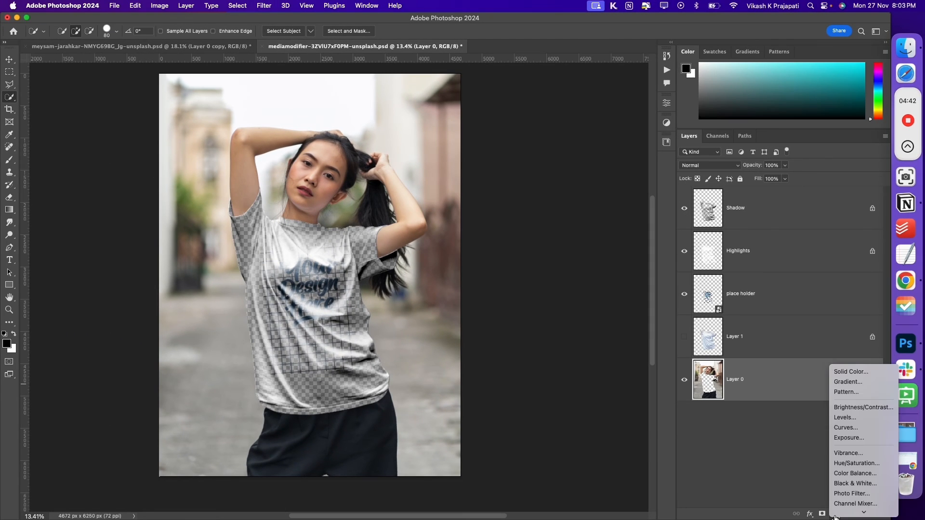
{"action": "left_click", "coordinate": [850, 371]}
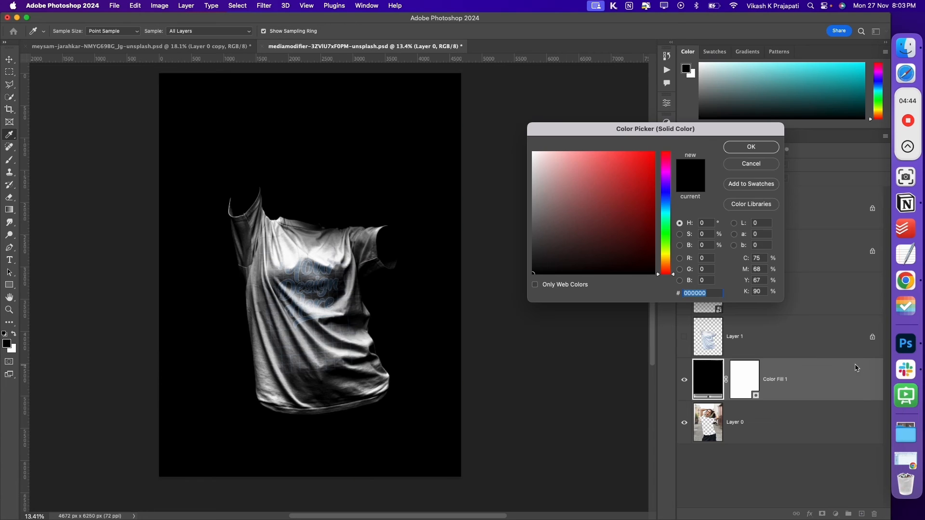
{"action": "left_click", "coordinate": [628, 181]}
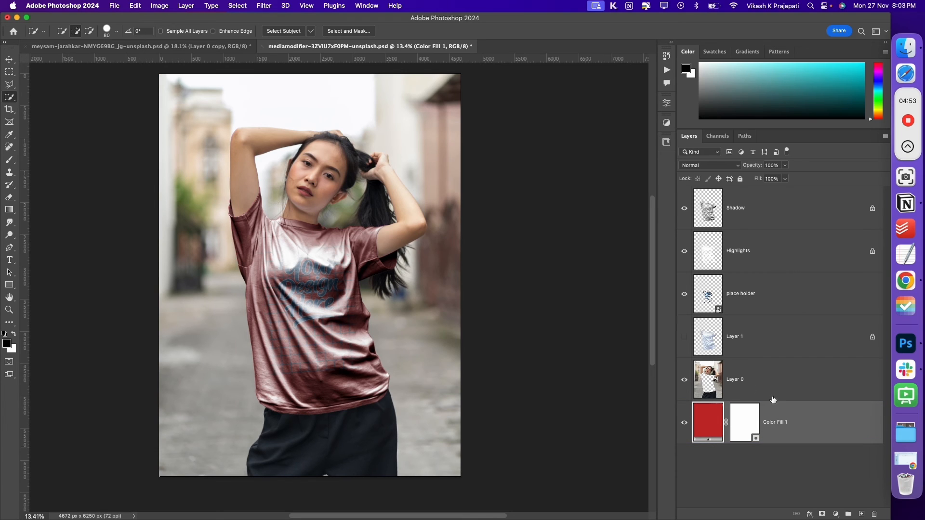
{"action": "left_click", "coordinate": [684, 208]}
{"action": "type", "text": "tshirt color"}
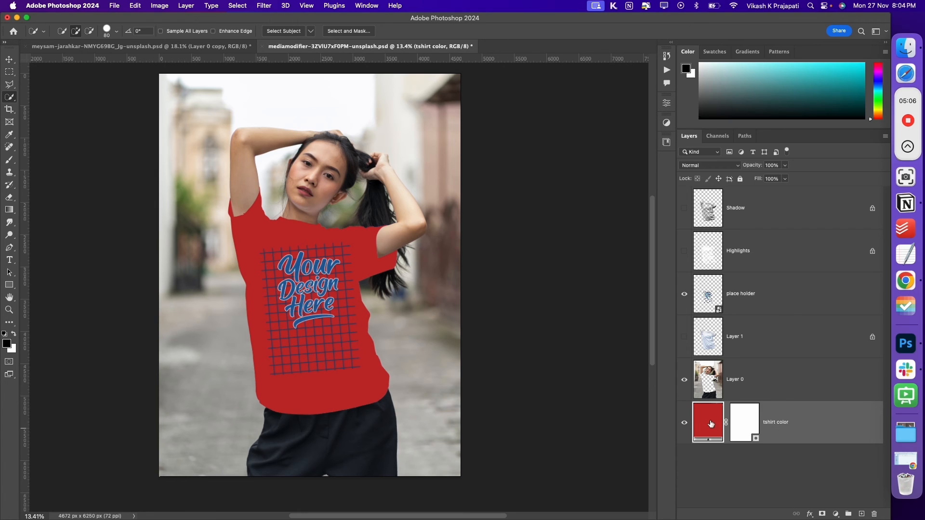
- Change the tshirt color fill to a bright, saturated blue
{"action": "double_click", "coordinate": [708, 422]}
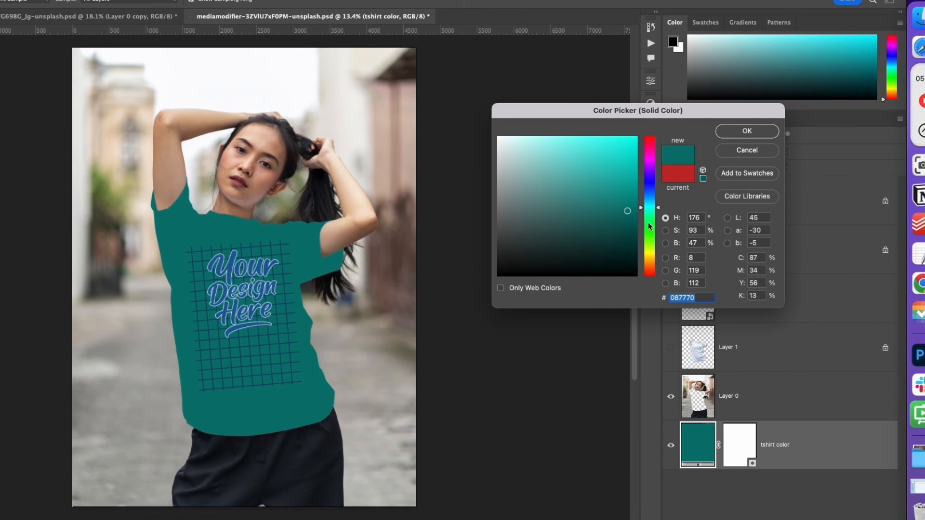
{"action": "left_click", "coordinate": [650, 196]}
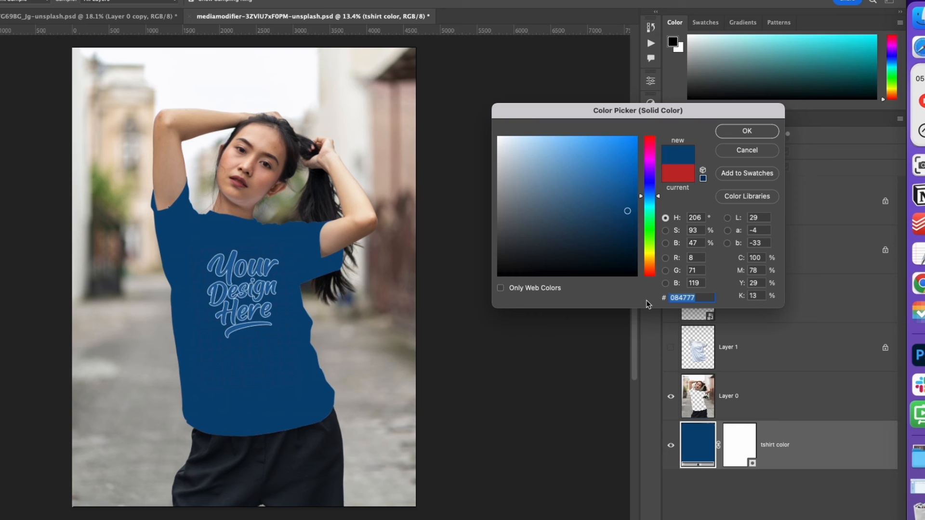
{"action": "left_click", "coordinate": [629, 181]}
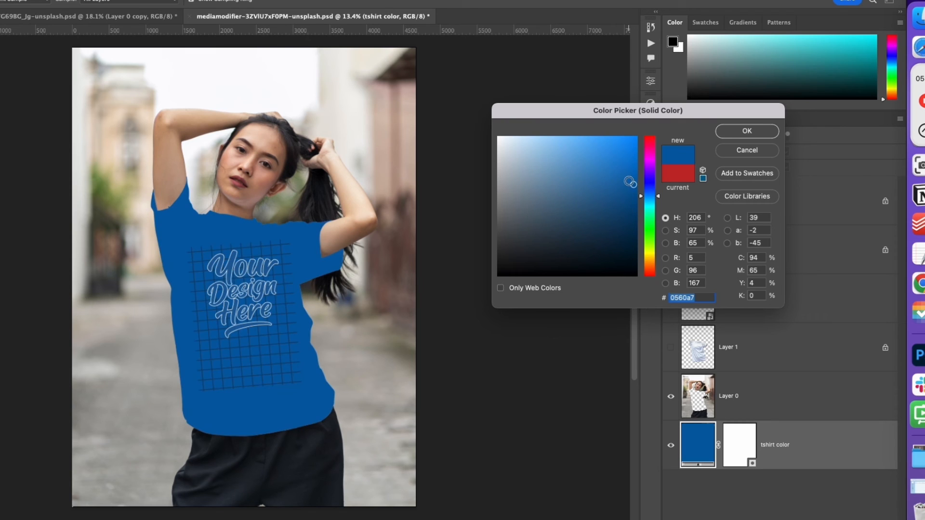
{"action": "left_click", "coordinate": [747, 131]}
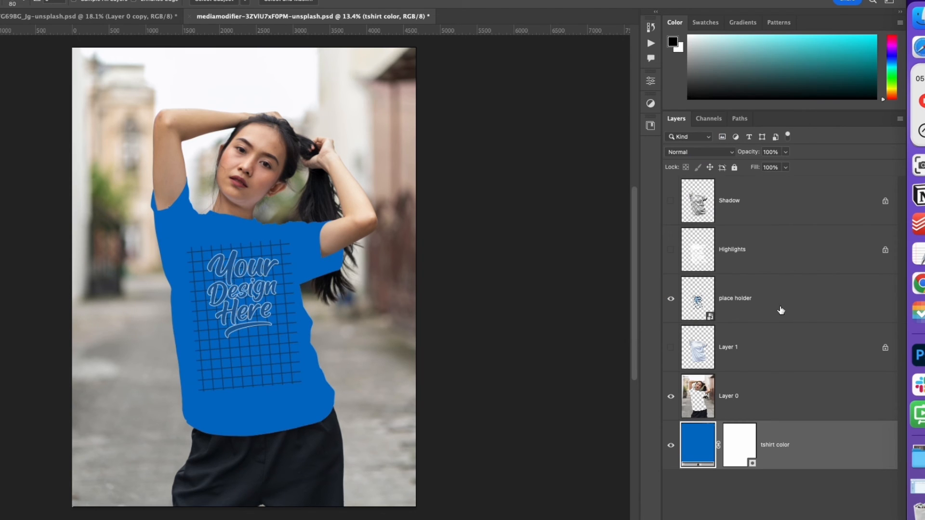
{"action": "left_click", "coordinate": [754, 299]}
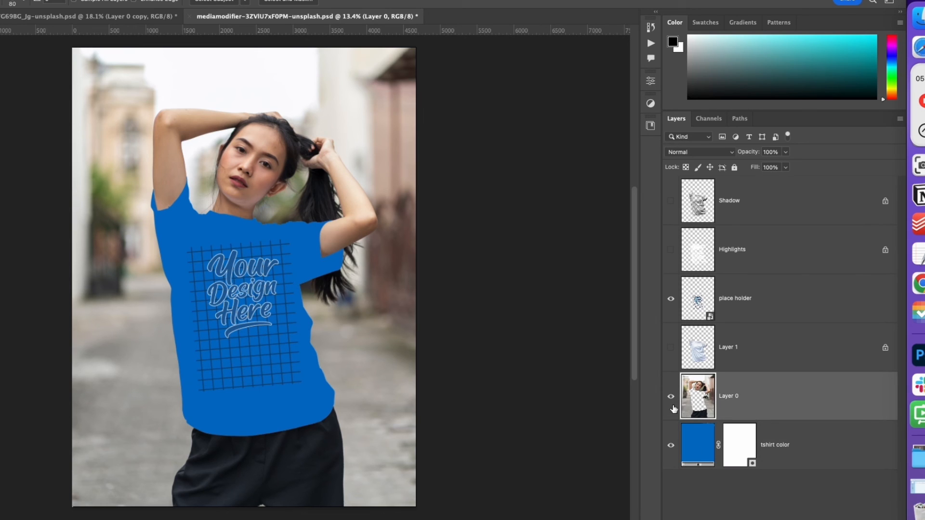
- Show the Shadow layer at 32% opacity and Highlights at 21% to add fabric folds
{"action": "left_click", "coordinate": [735, 298]}
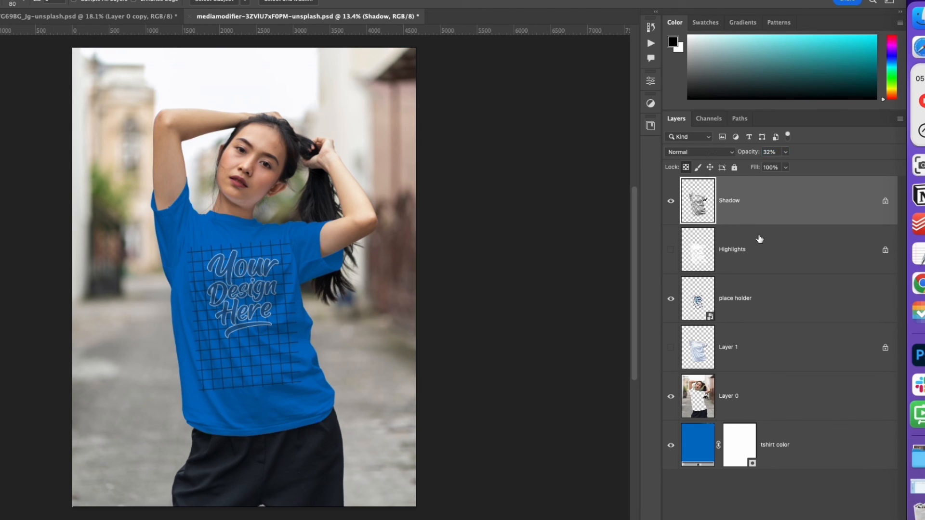
{"action": "left_click", "coordinate": [670, 251]}
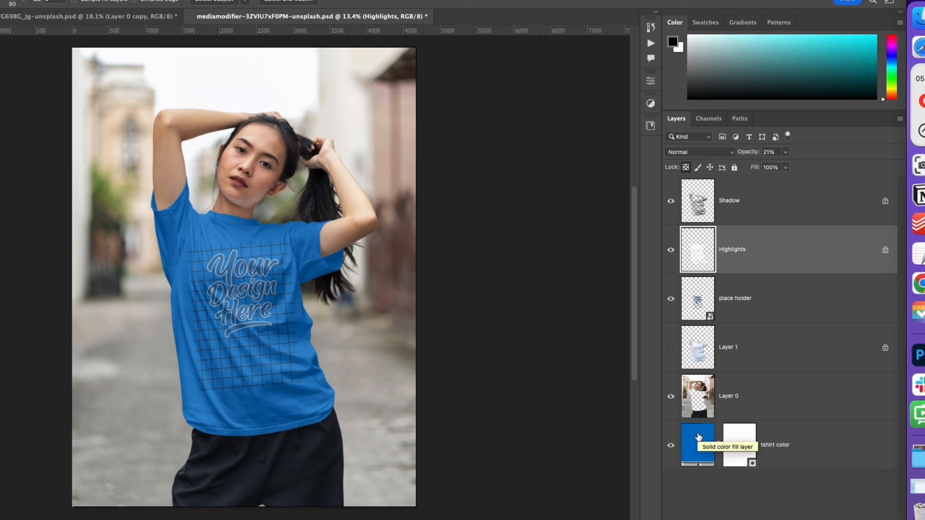
{"action": "mouse_move", "coordinate": [692, 342]}
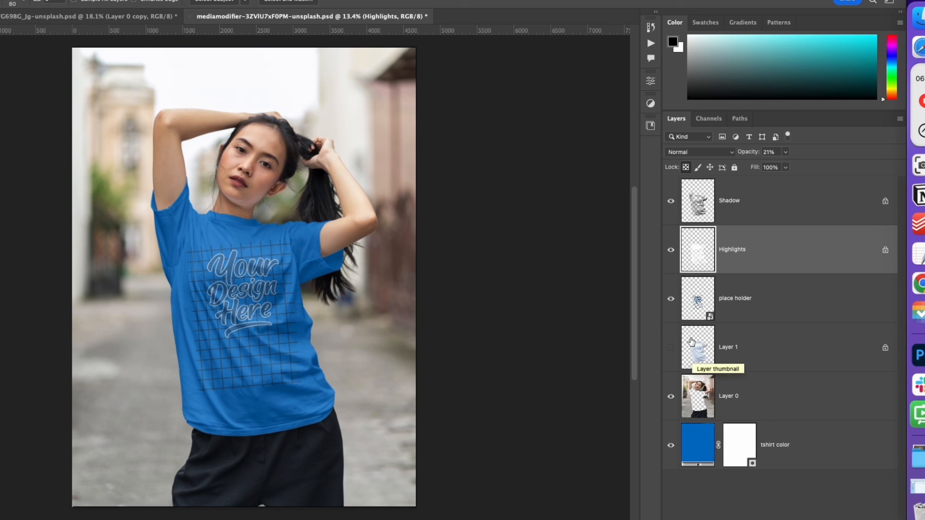
- Change the tshirt color fill to near-black, turning the shirt black
{"action": "left_click", "coordinate": [698, 445]}
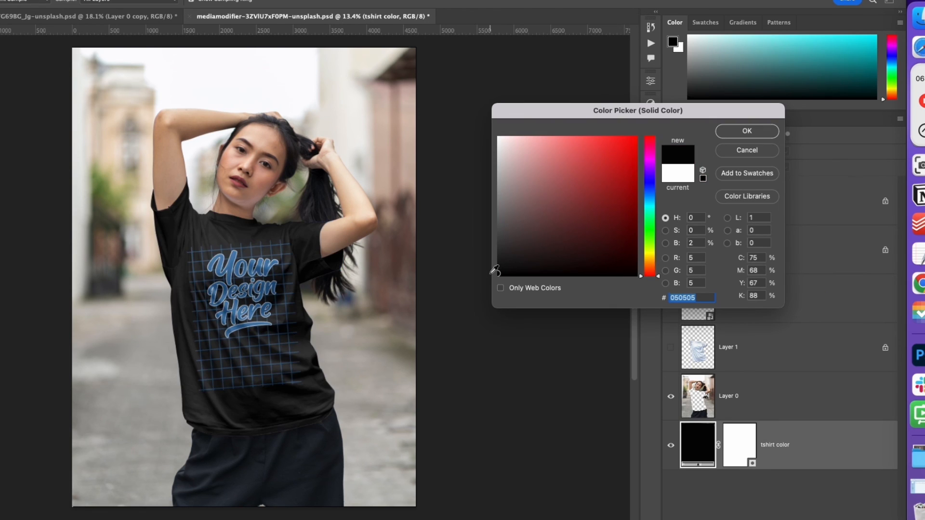
{"action": "left_click", "coordinate": [747, 151]}
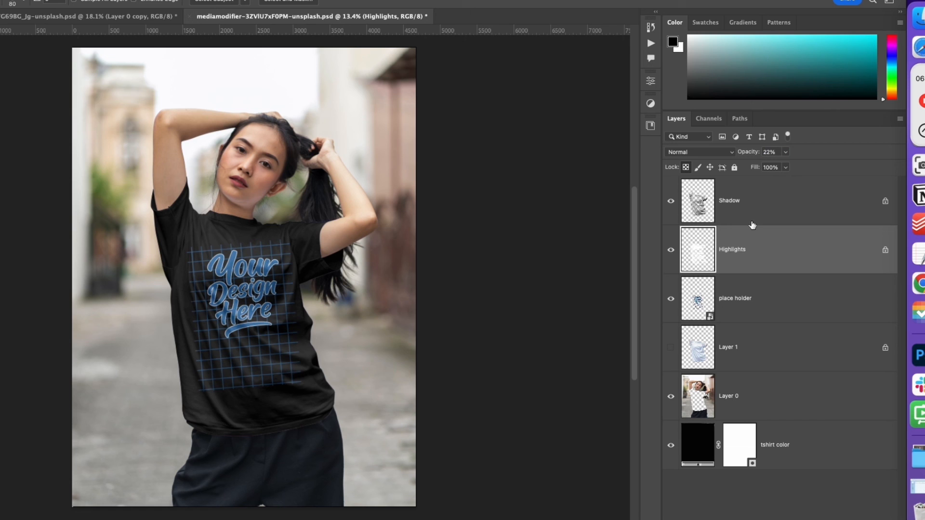
{"action": "mouse_move", "coordinate": [754, 228]}
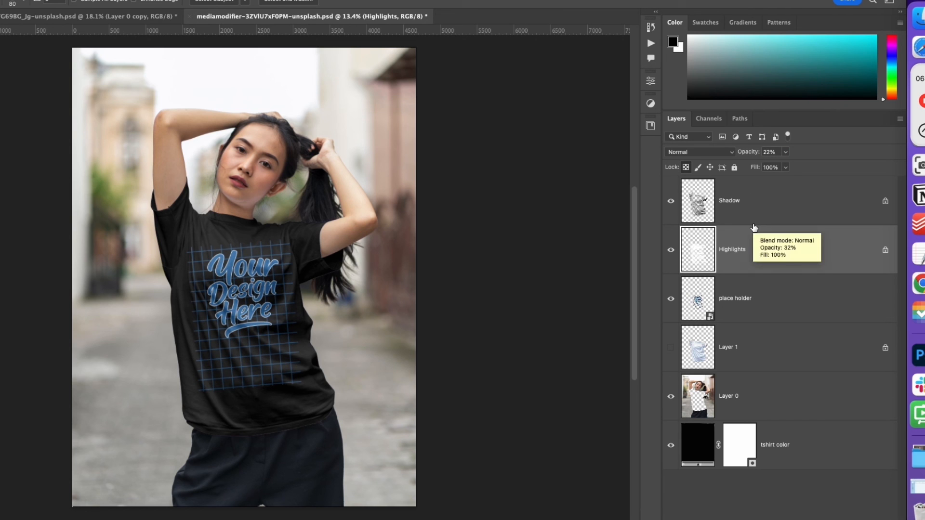